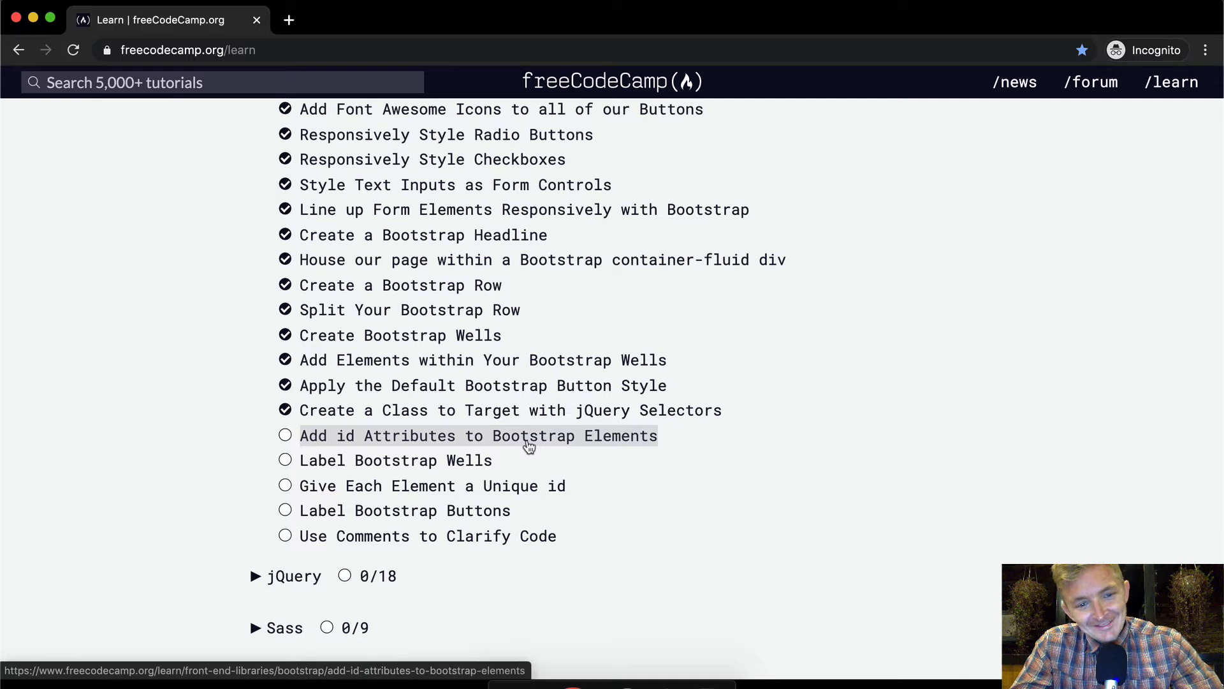
mouse_move(589, 410)
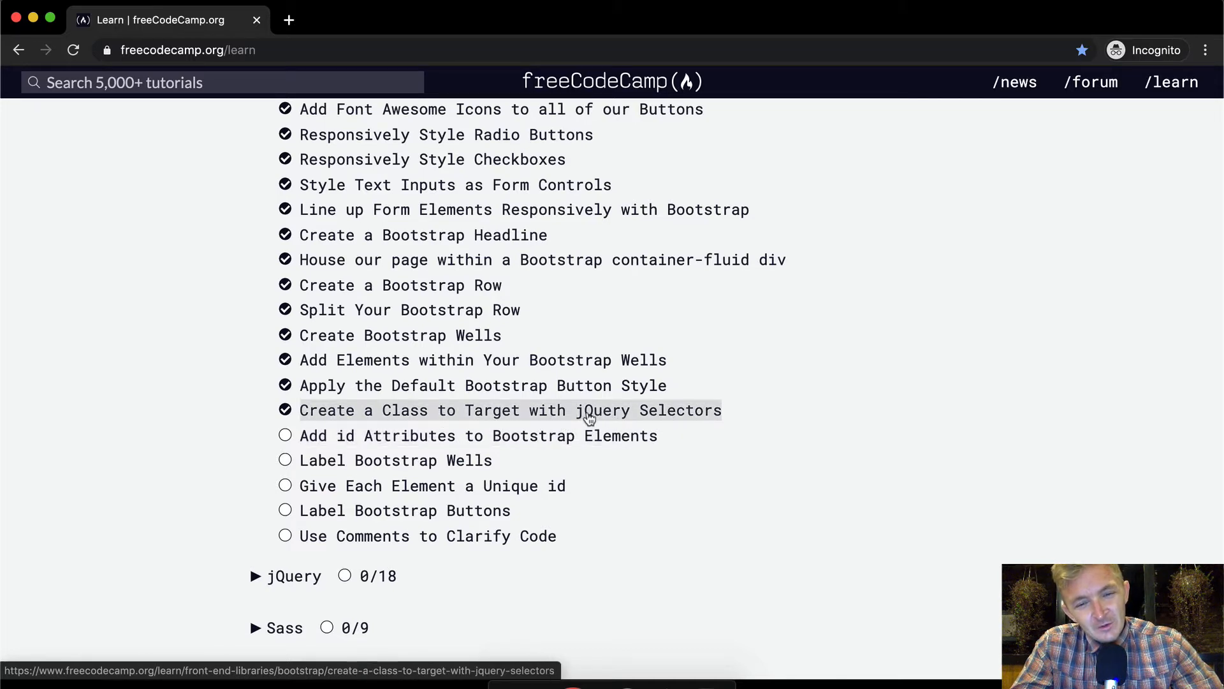
mouse_move(585, 435)
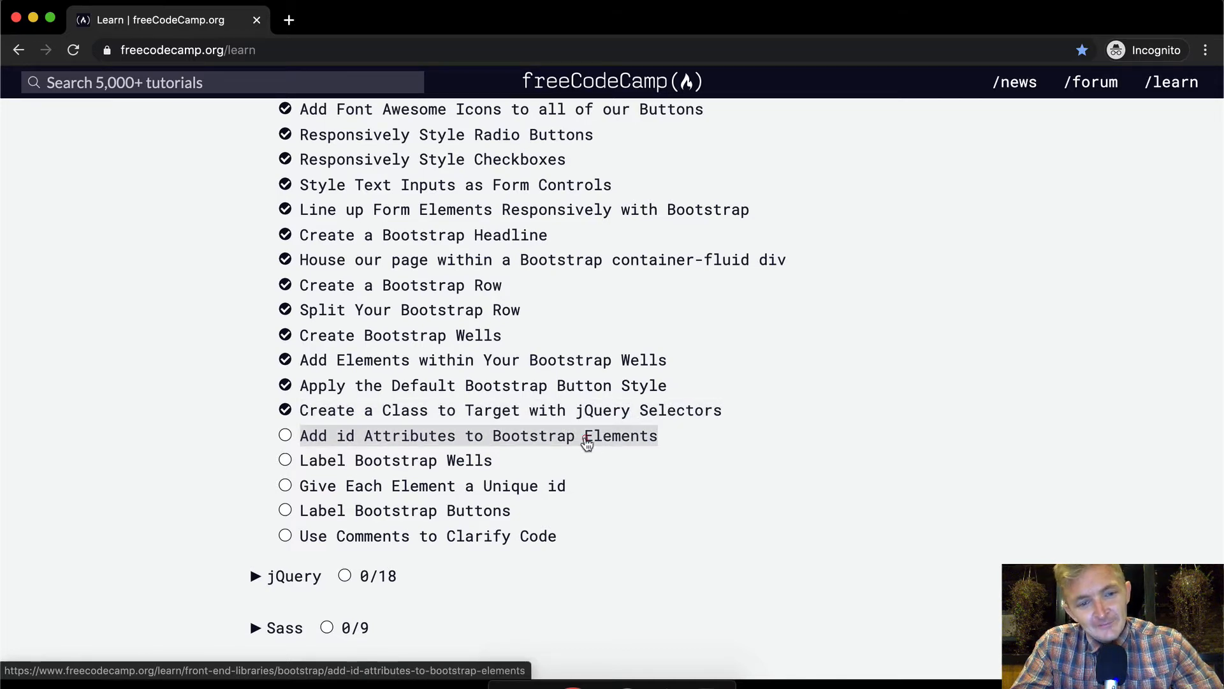
Step: Open the 'Add id Attributes to Bootstrap Elements' challenge from the curriculum list
left_click(477, 435)
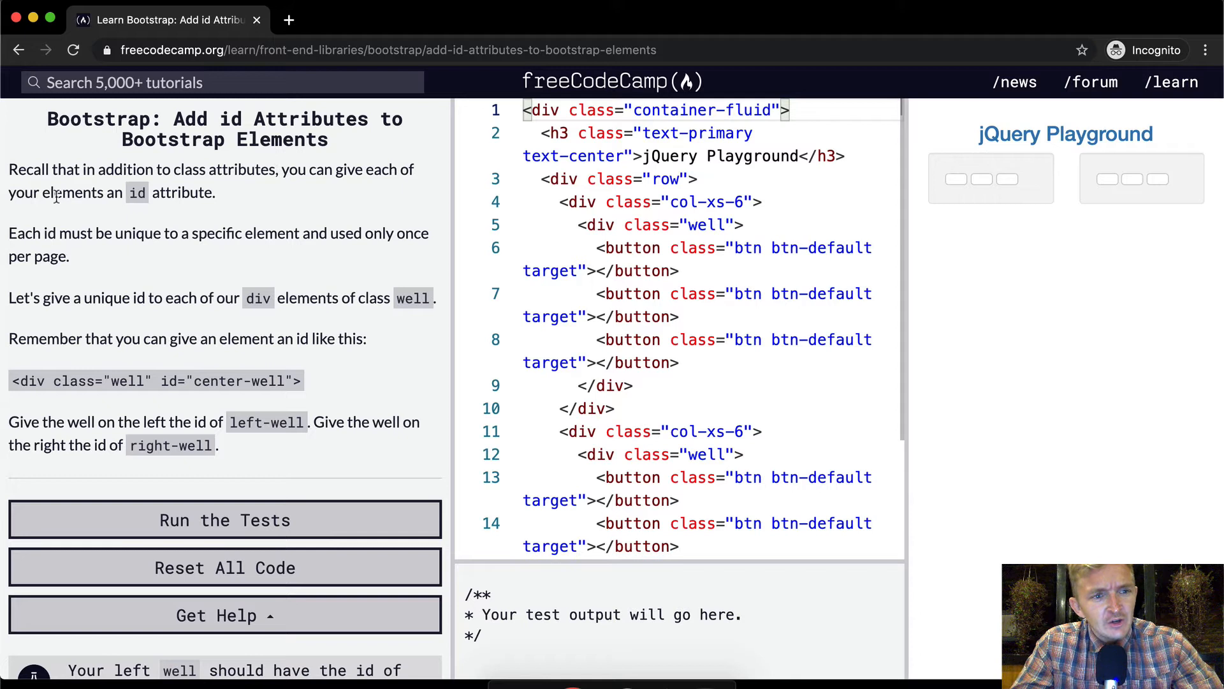
mouse_move(219, 234)
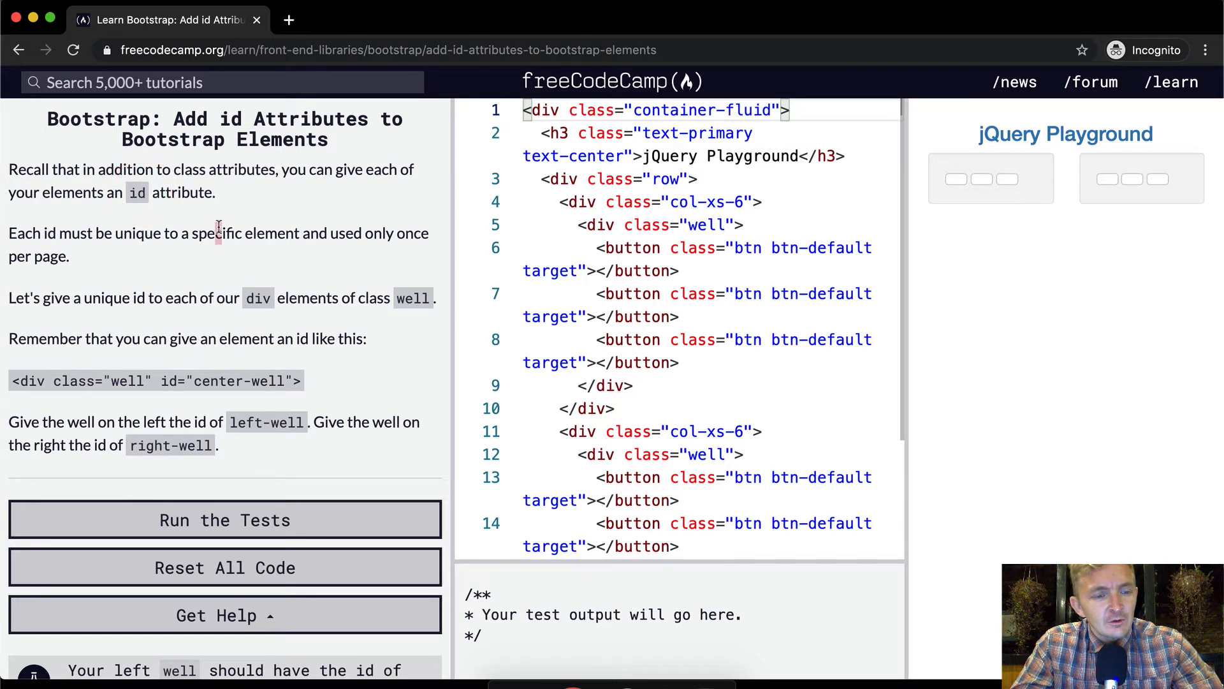
mouse_move(240, 208)
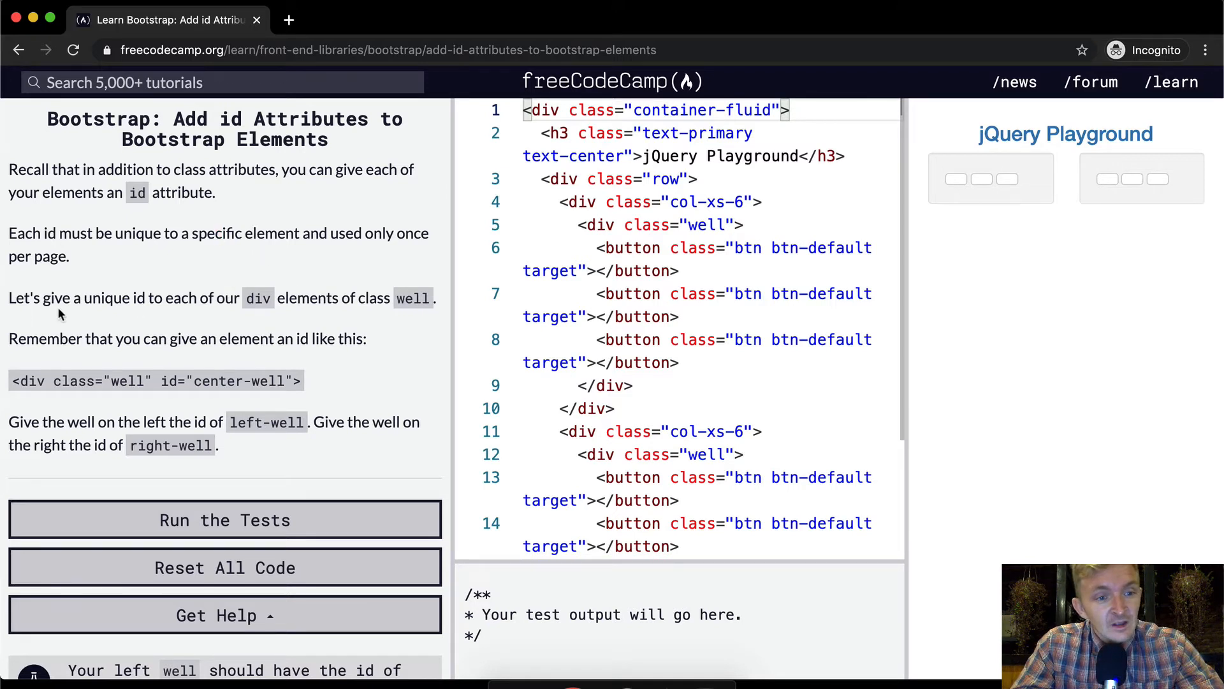
mouse_move(340, 299)
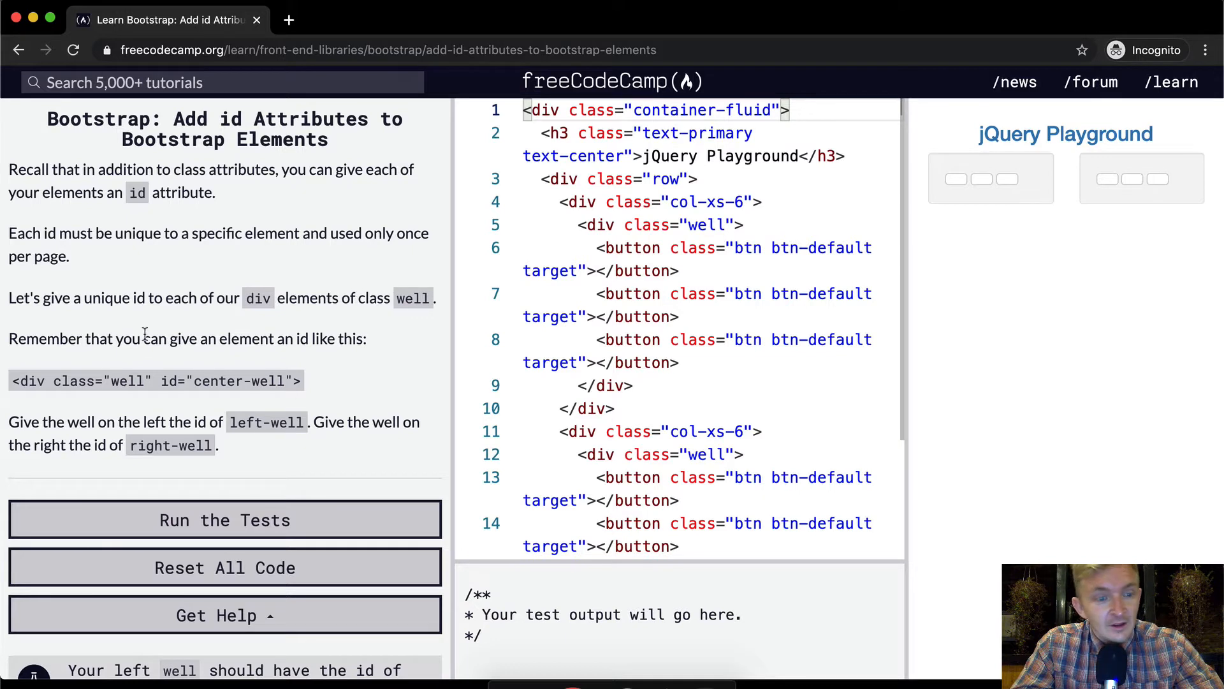
Step: Split each button so its closing tag sits on its own line, leaving a blank line inside
left_click(725, 226)
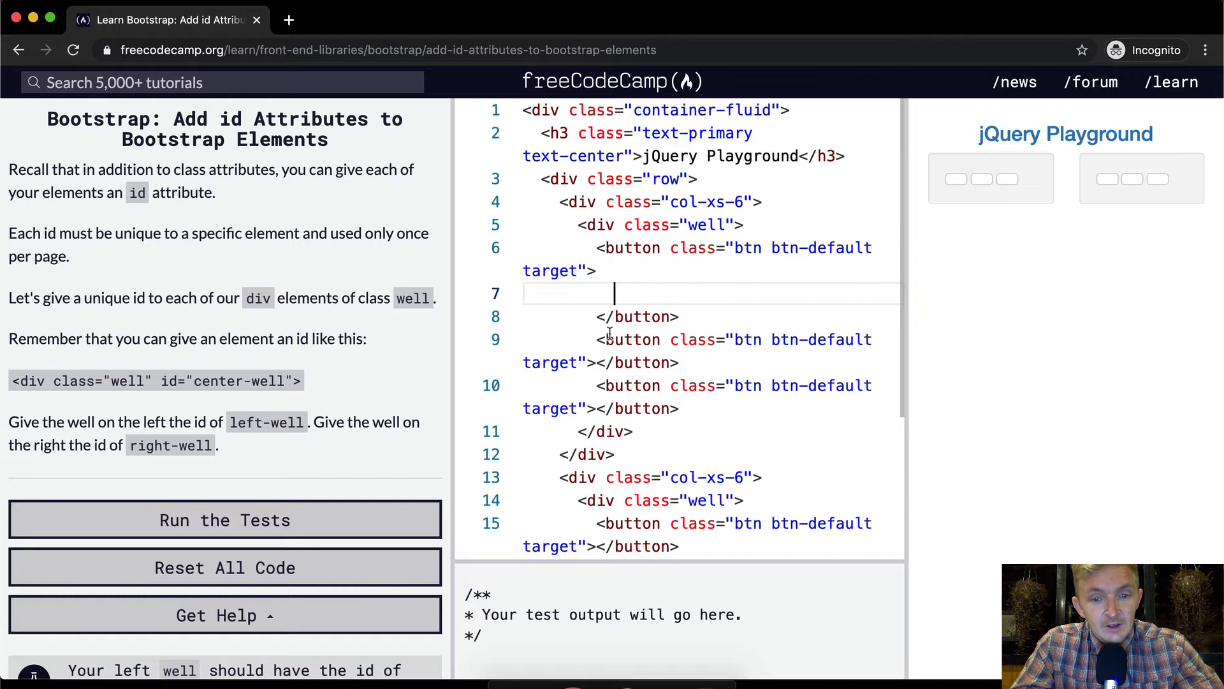
key("Enter")
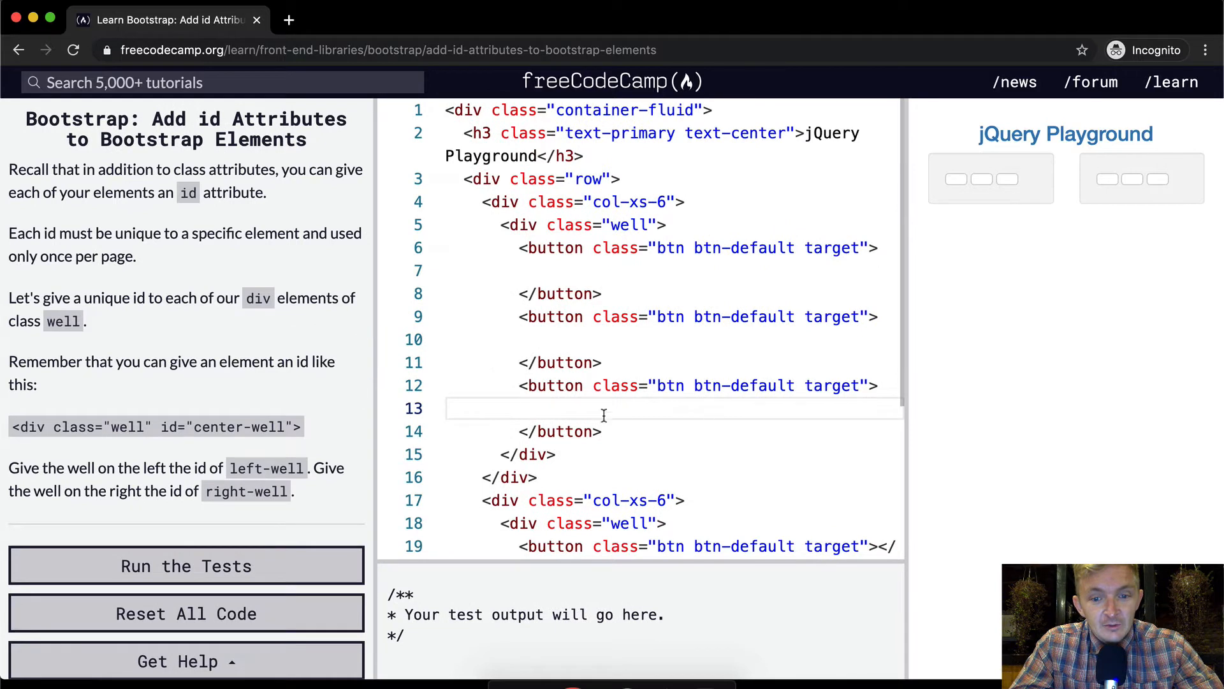
scroll("down", 3)
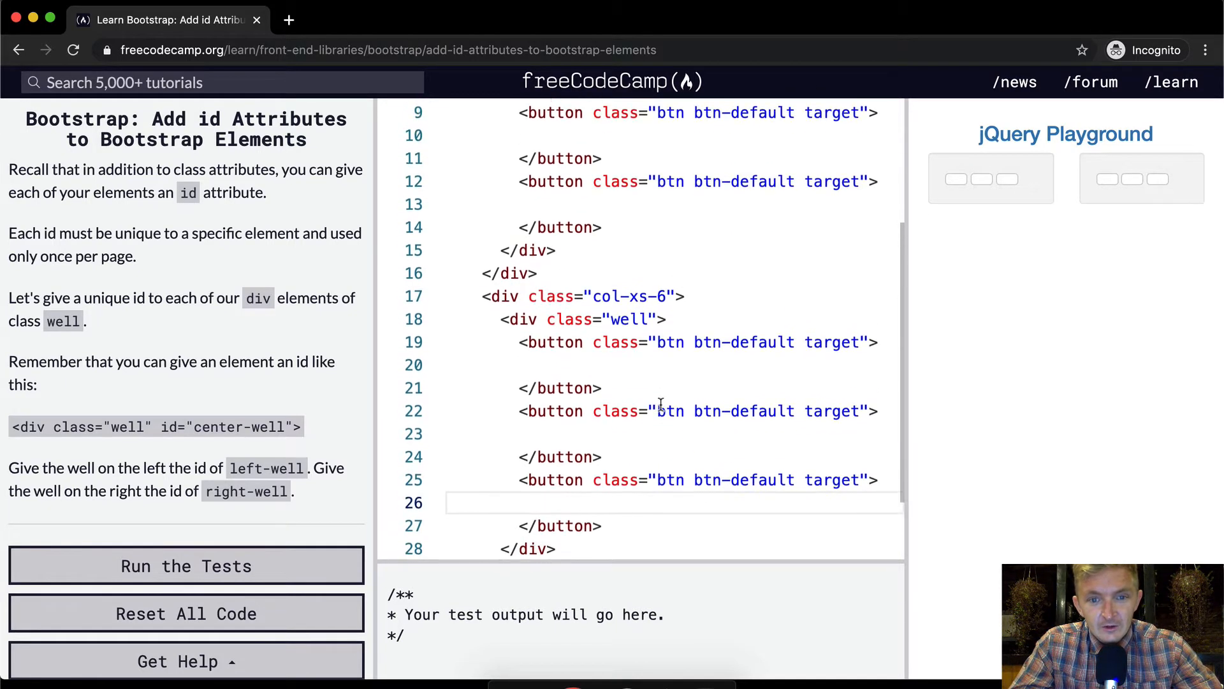
scroll("up", 3)
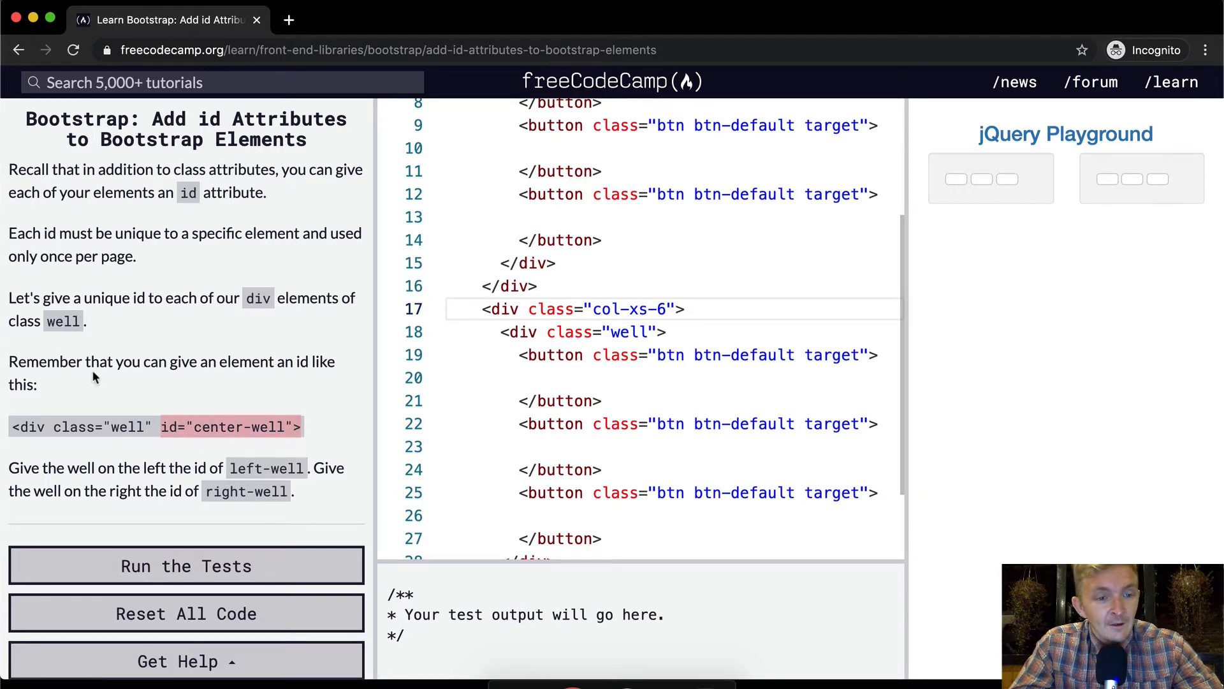
mouse_move(156, 424)
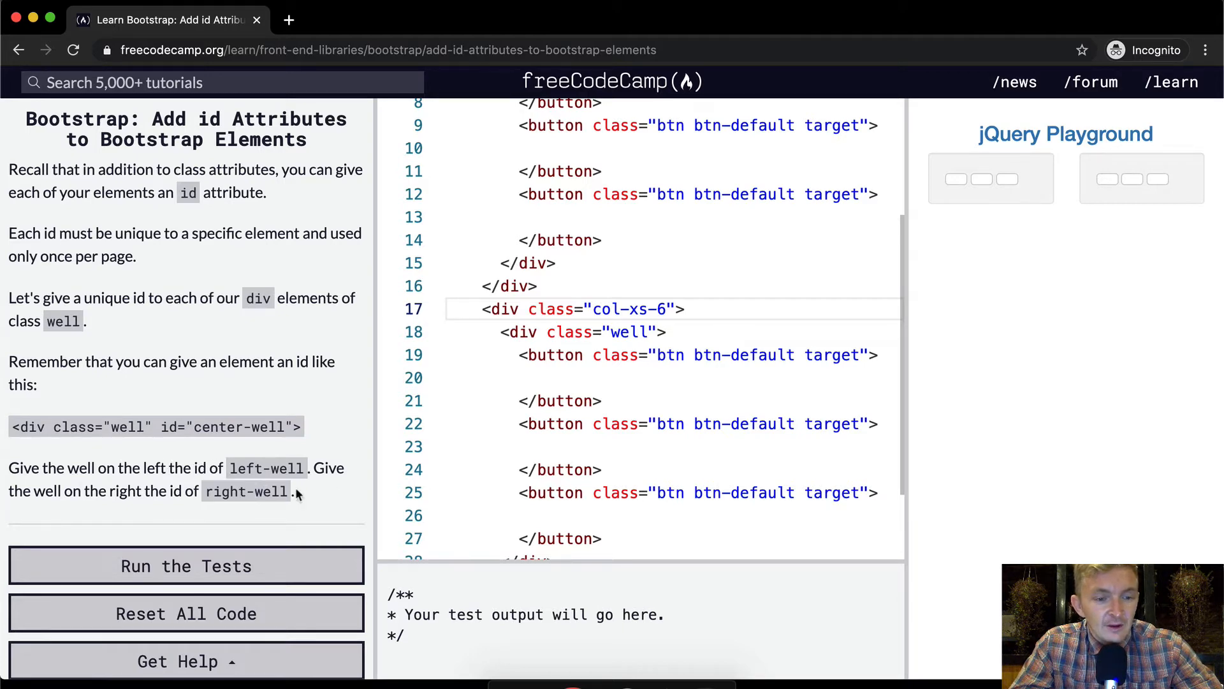
scroll("up", 3)
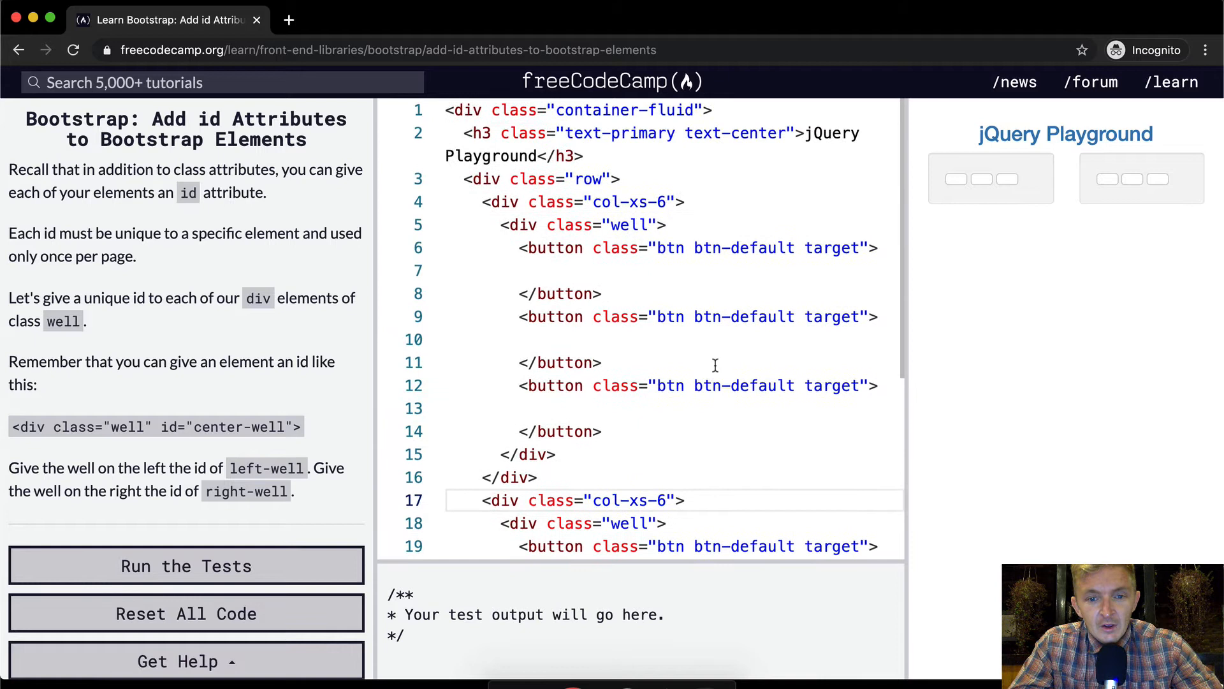
left_click(536, 271)
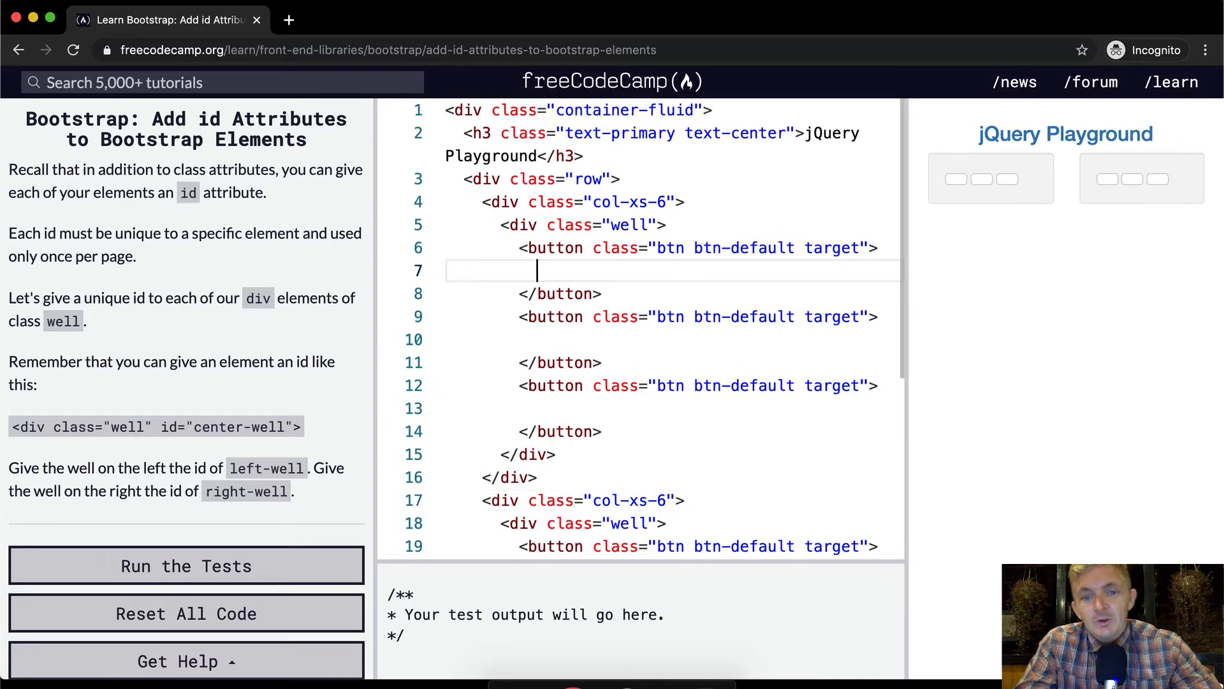
type("left")
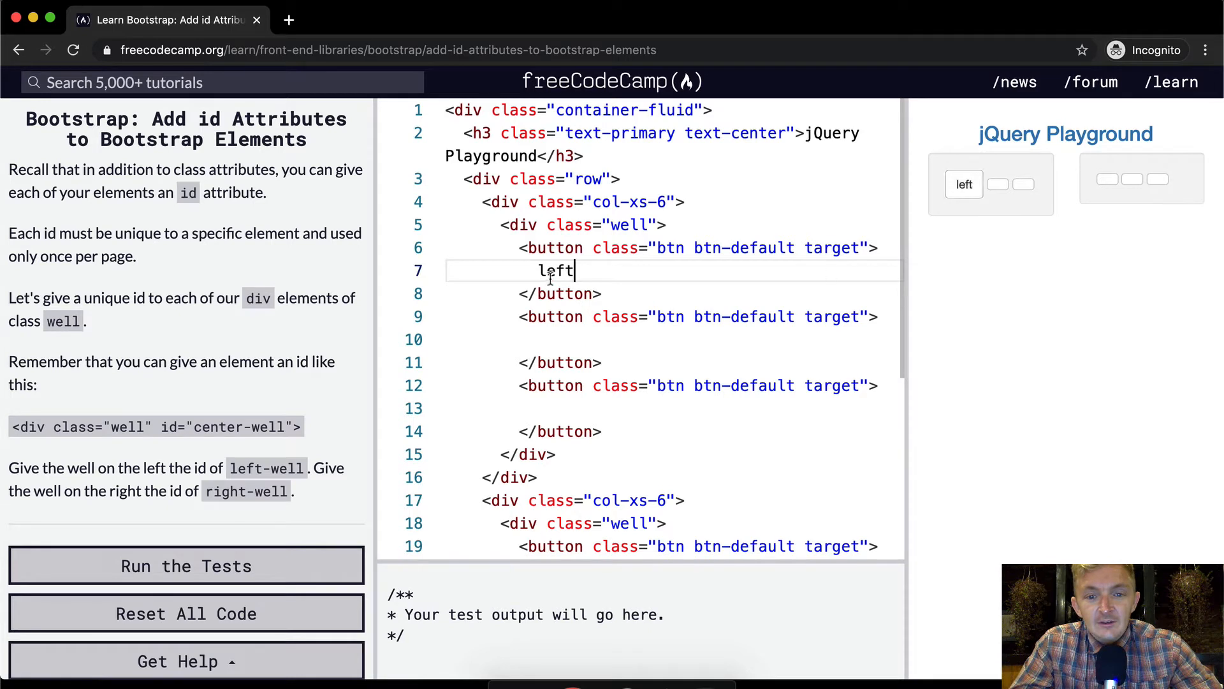
key("Backspace")
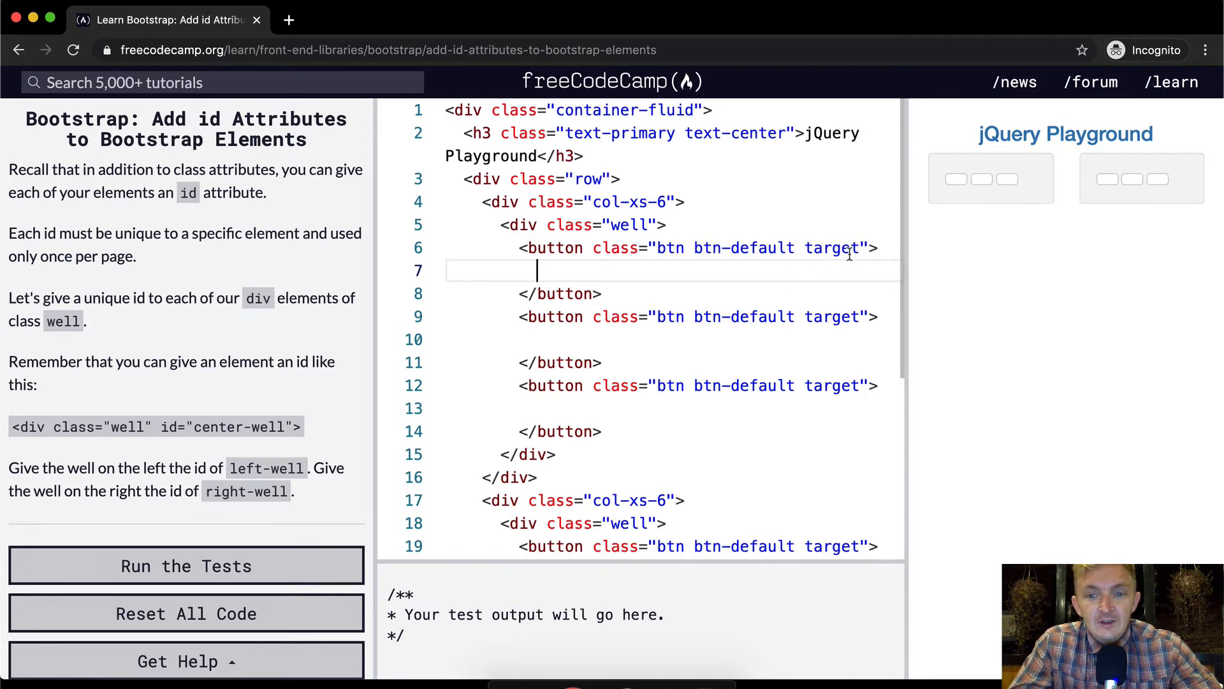
mouse_move(375, 257)
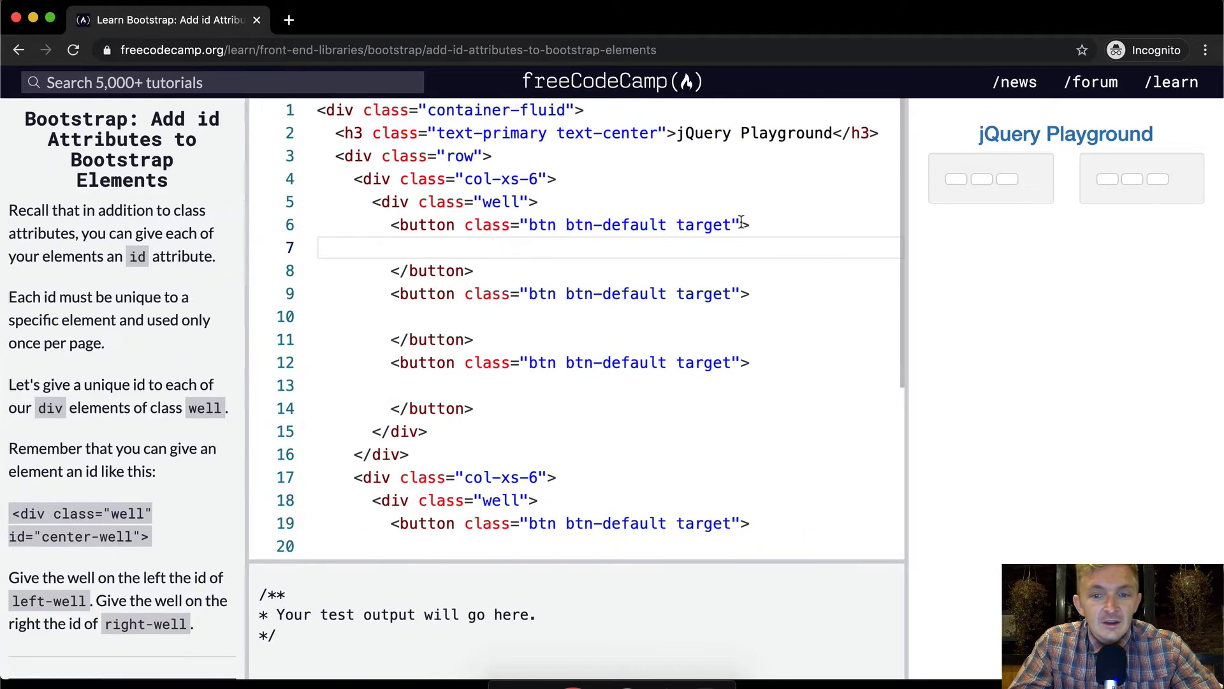
Step: Add id="left-well" to the first button, then copy it onto the other two left-well buttons
type("id=\"\"")
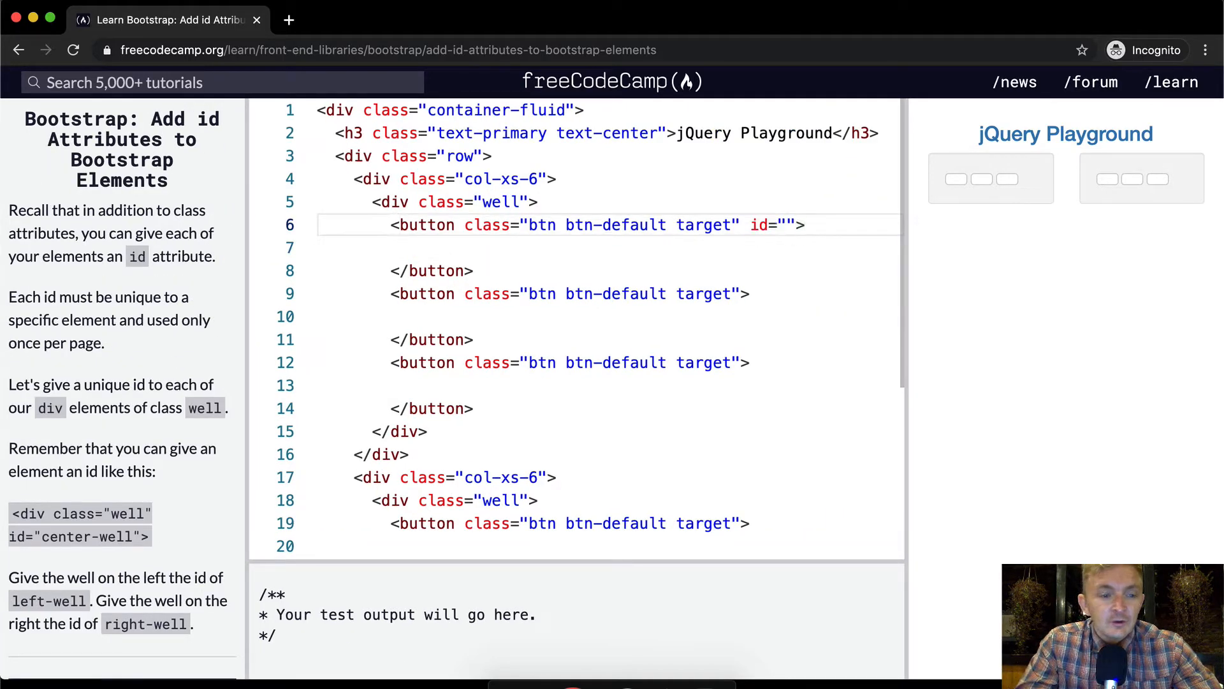
type("lef")
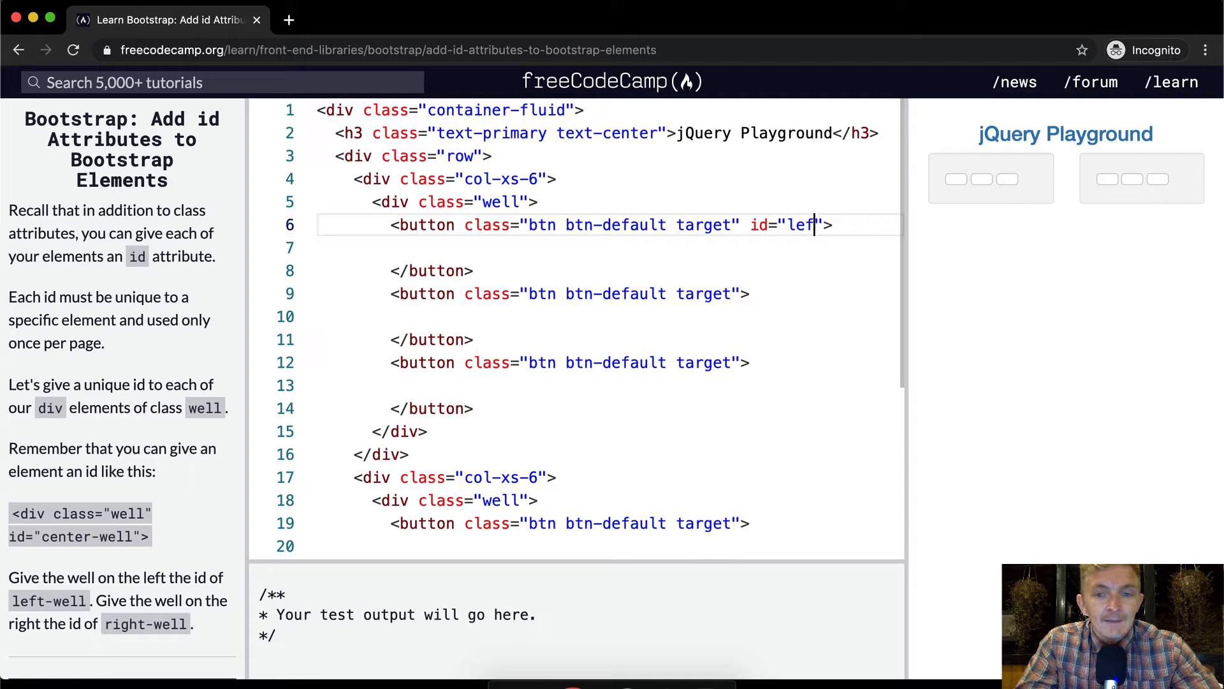
type("t-well")
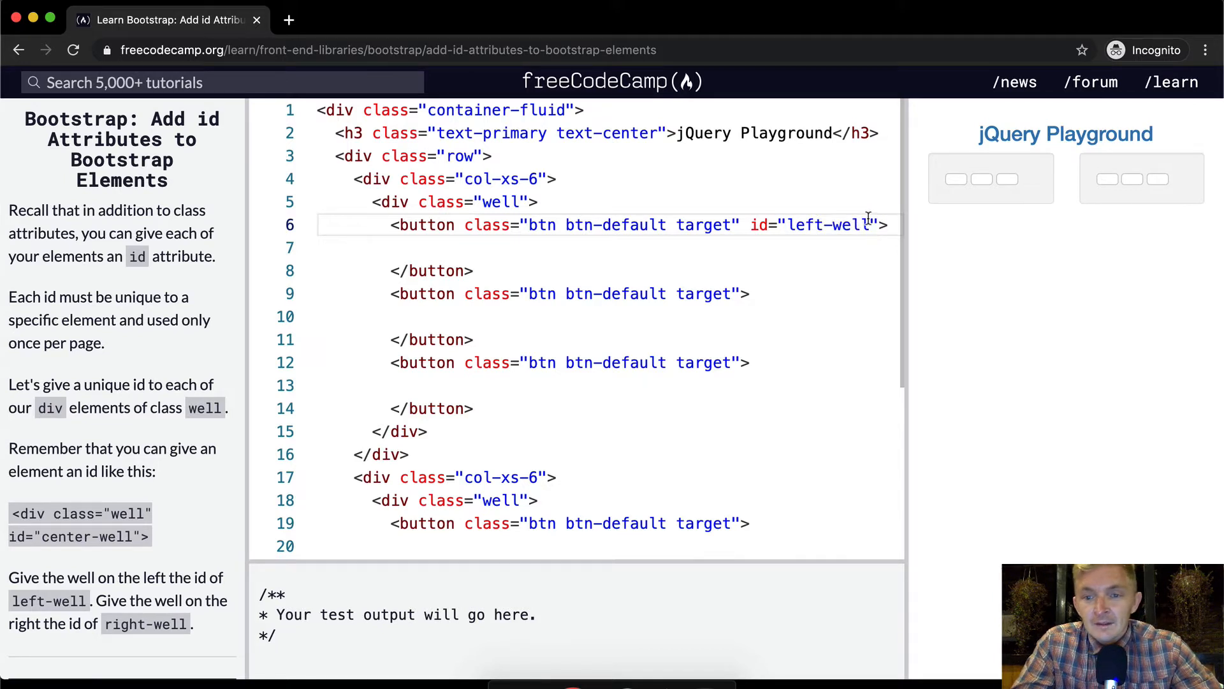
double_click(809, 225)
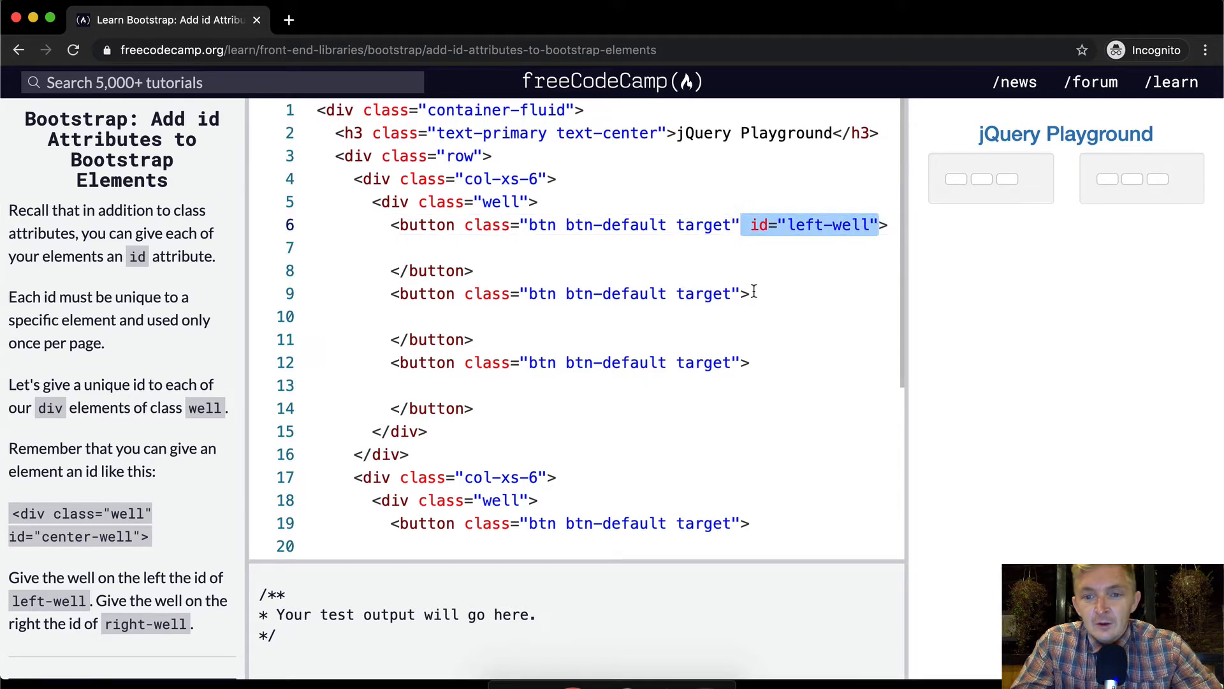
type("id=\"left-well\"")
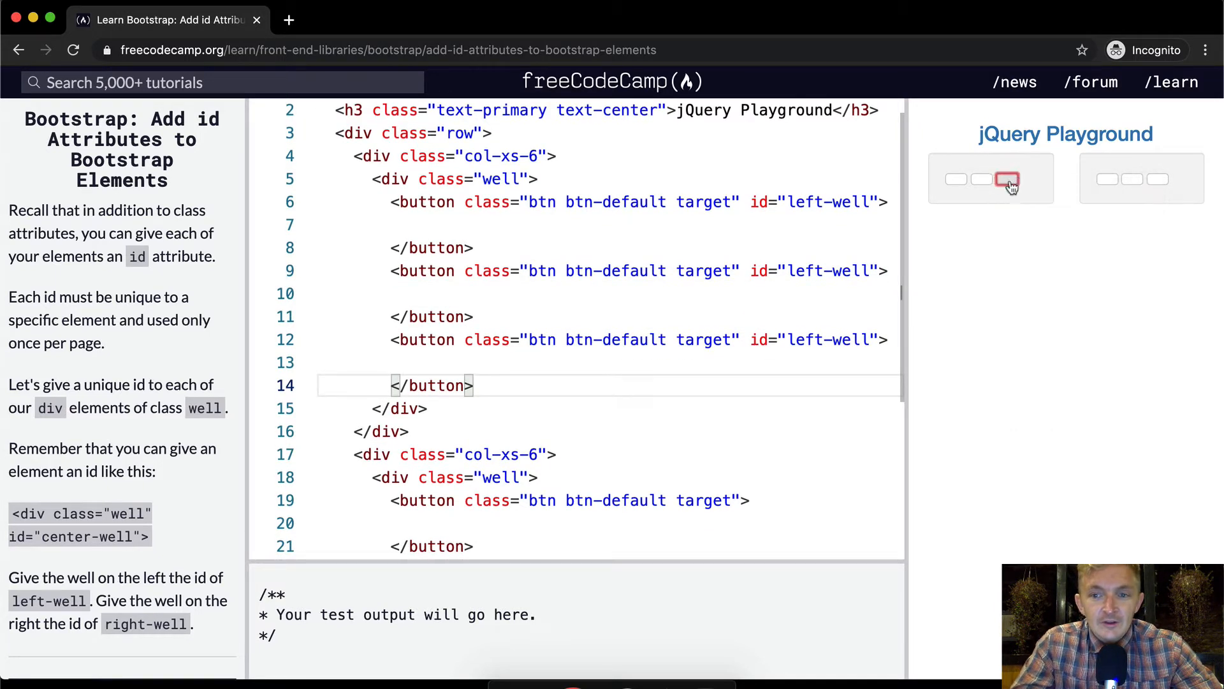
key("F12")
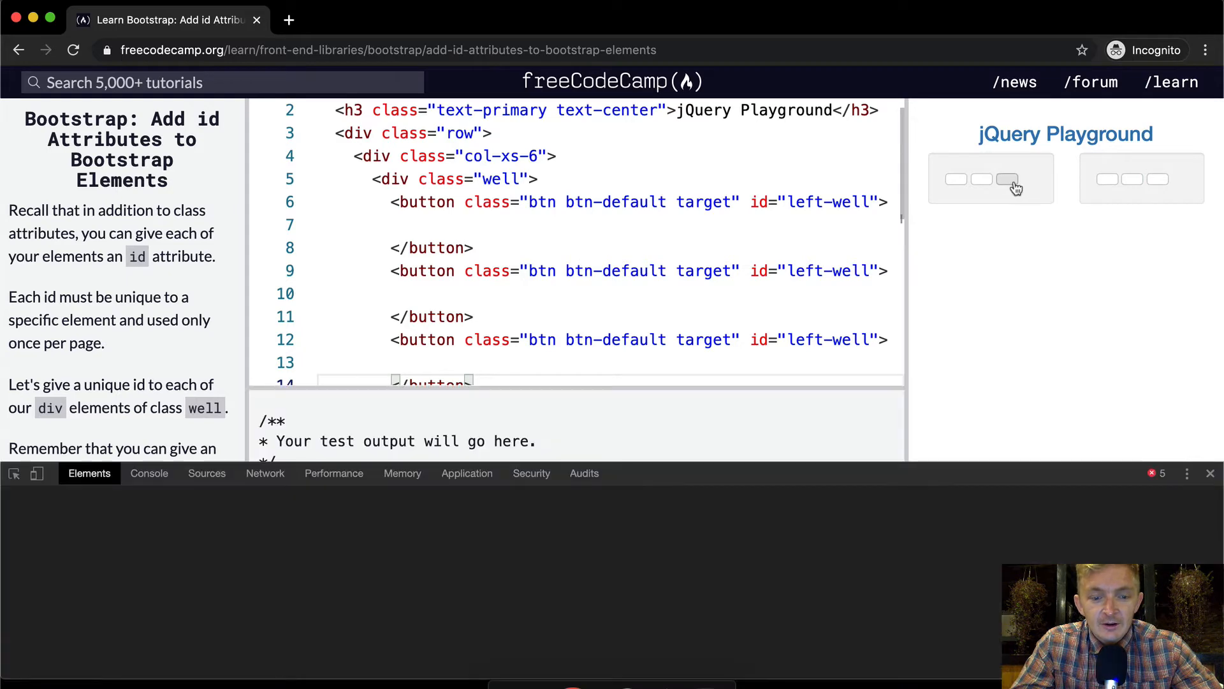
left_click(1008, 179)
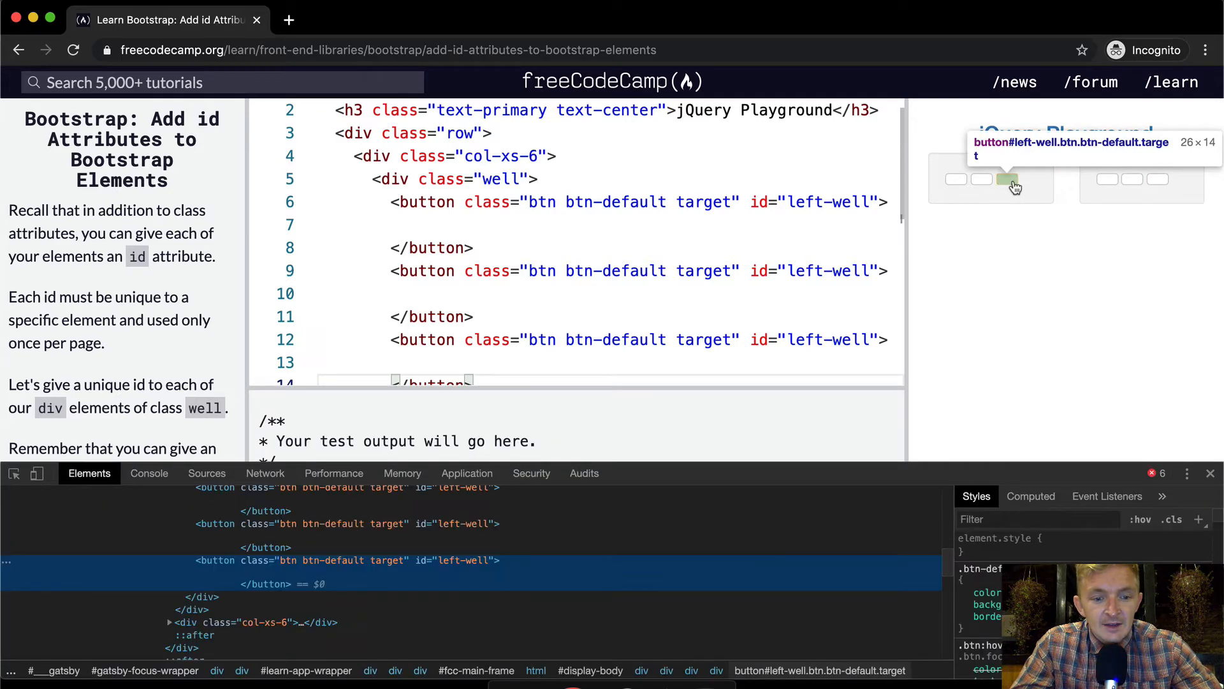
mouse_move(1213, 514)
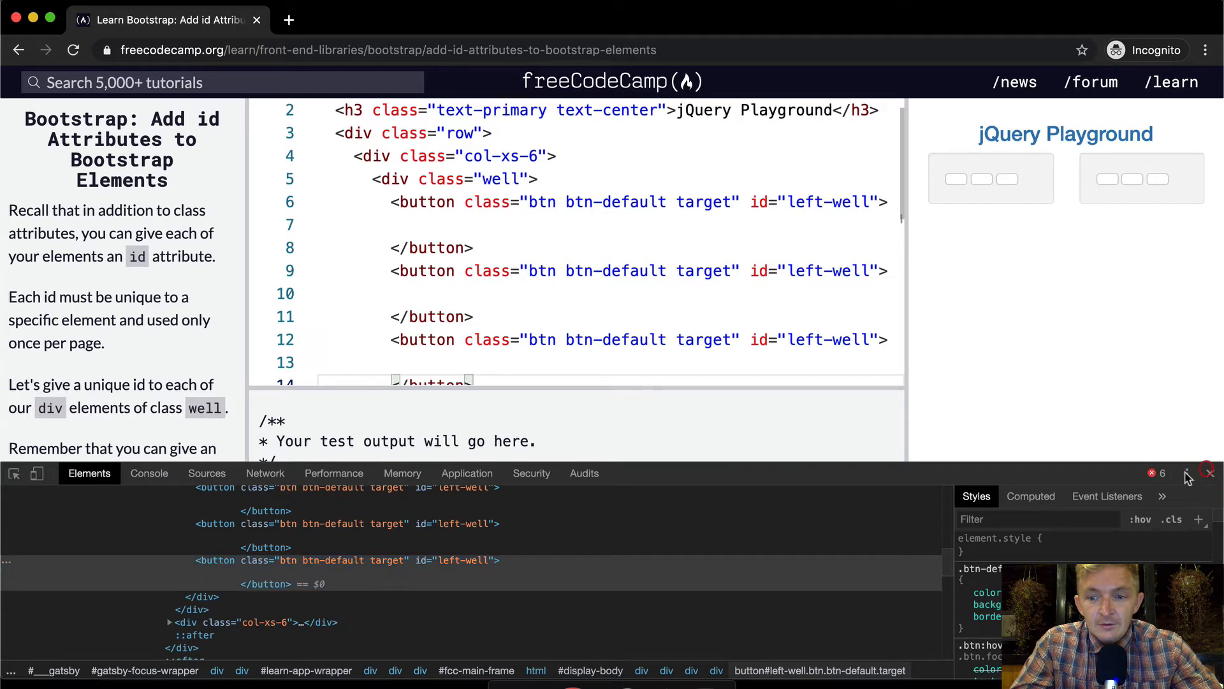
left_click(1210, 473)
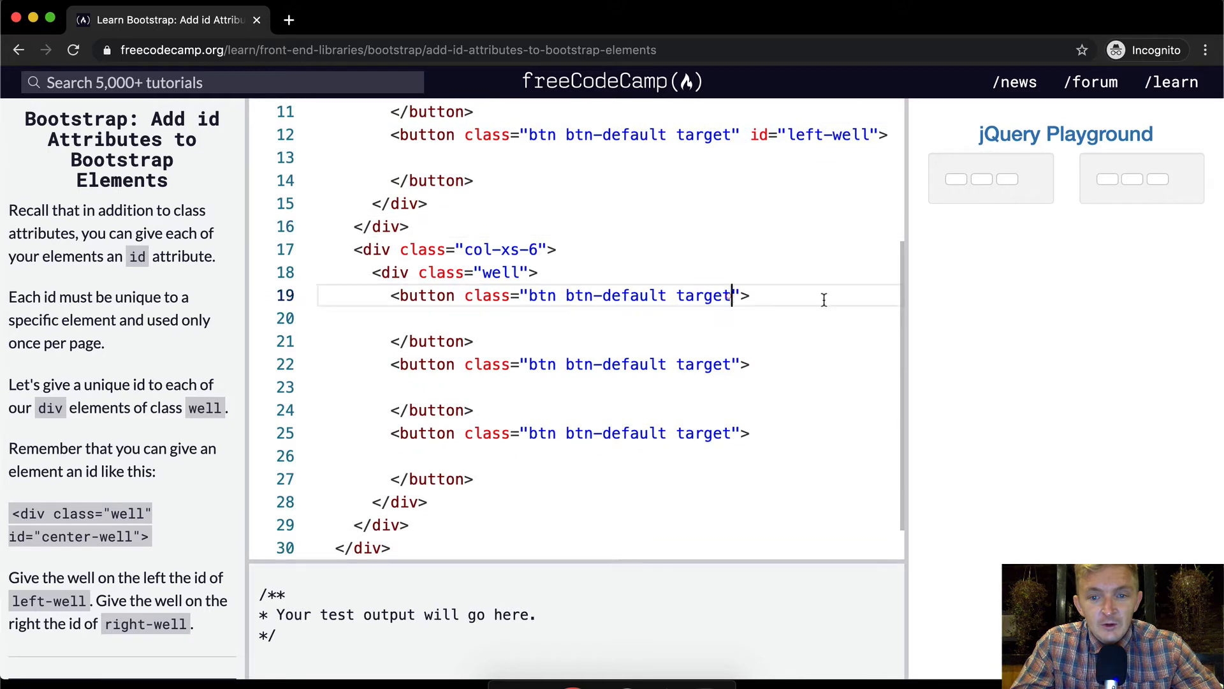
Step: Add id="right-well" to the three buttons in the second well
type("id=\"left-well\"")
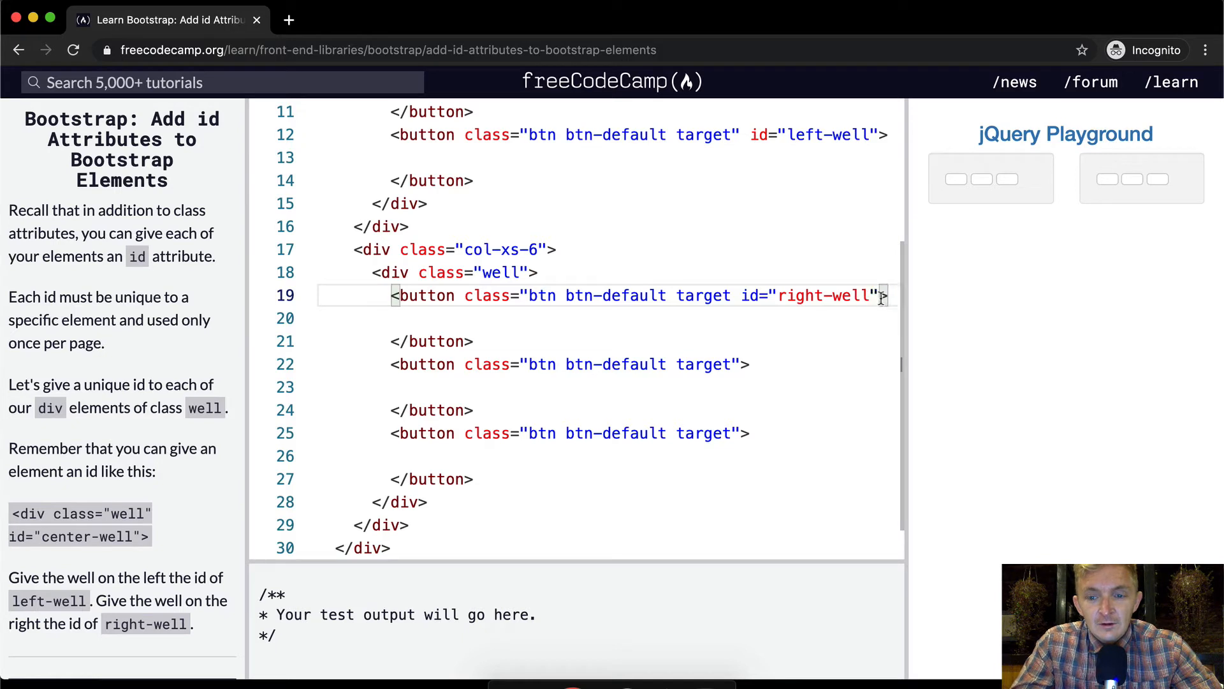
double_click(804, 295)
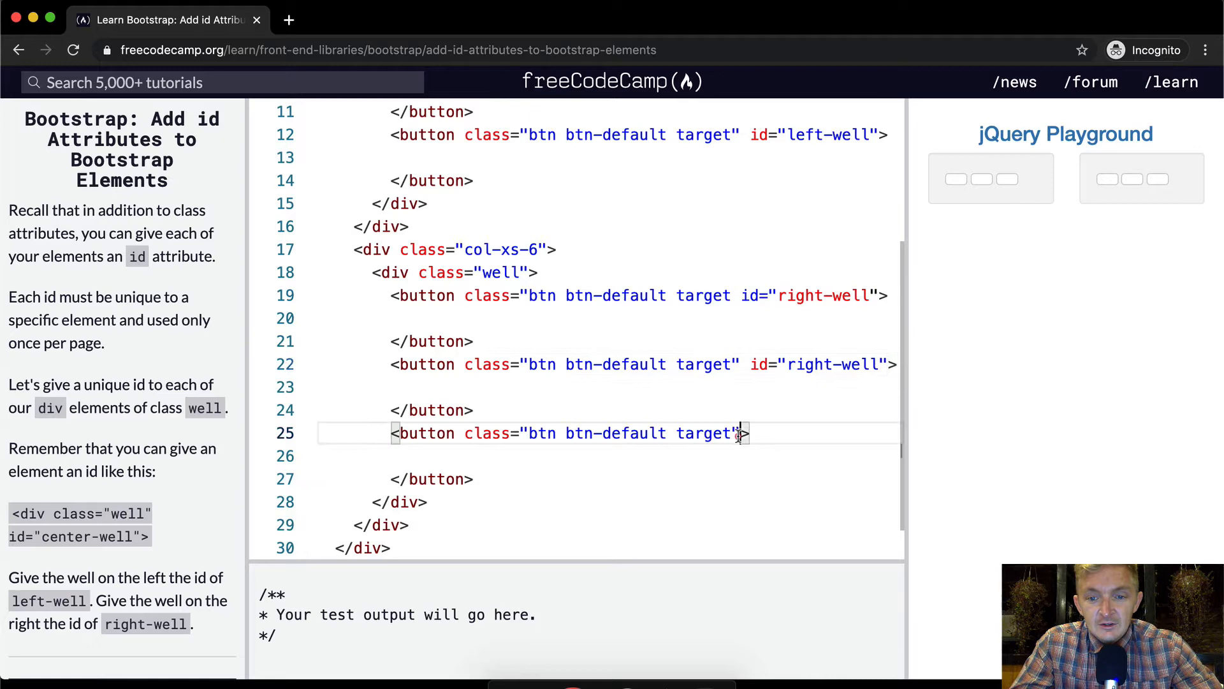
type("id=\"right-well\"")
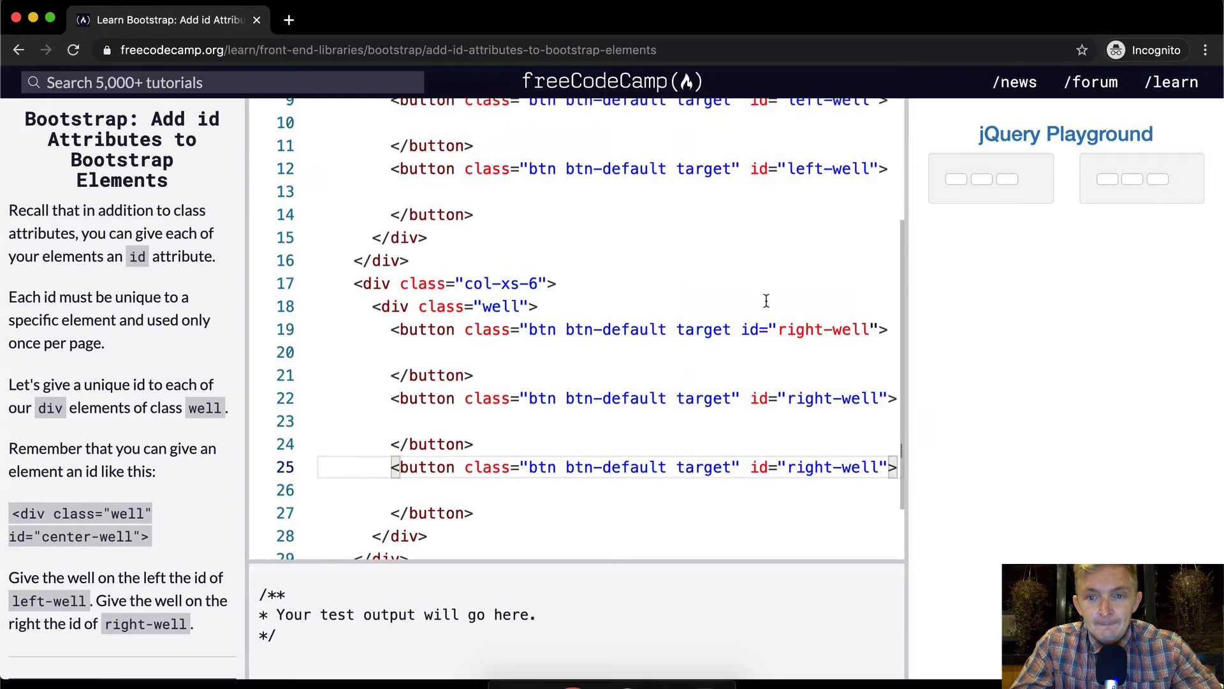
Step: Close the missing quote after 'target' in the first button's class attribute
scroll("up", 3)
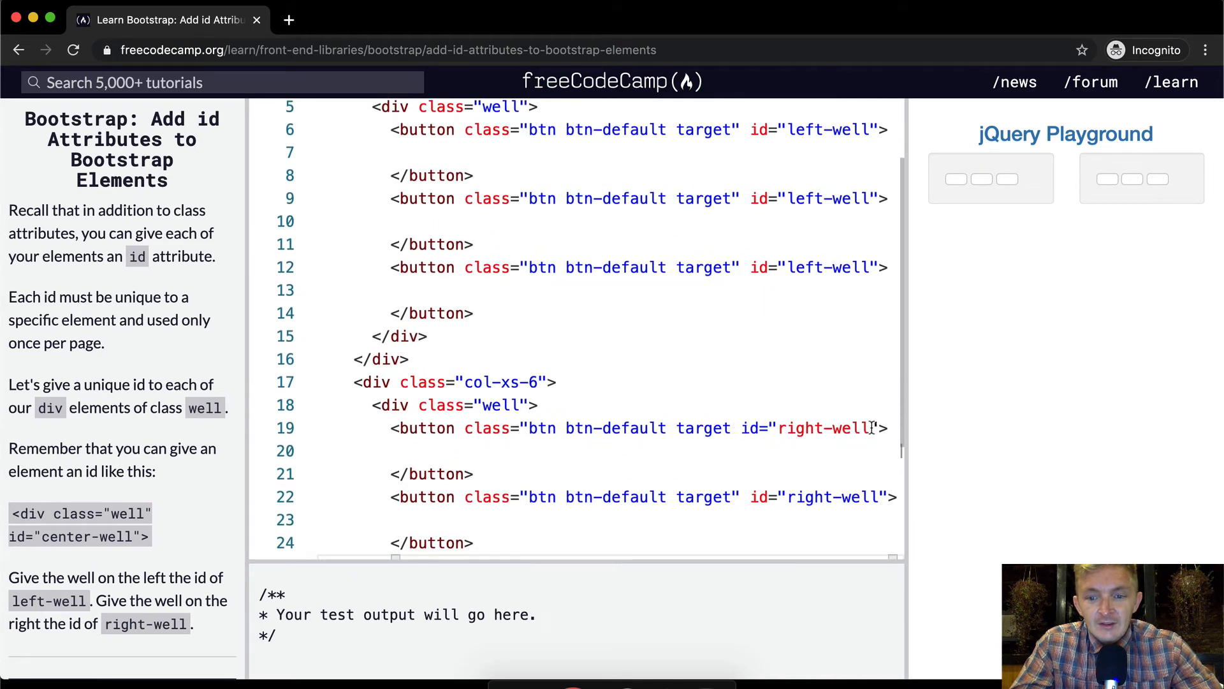
left_click(725, 427)
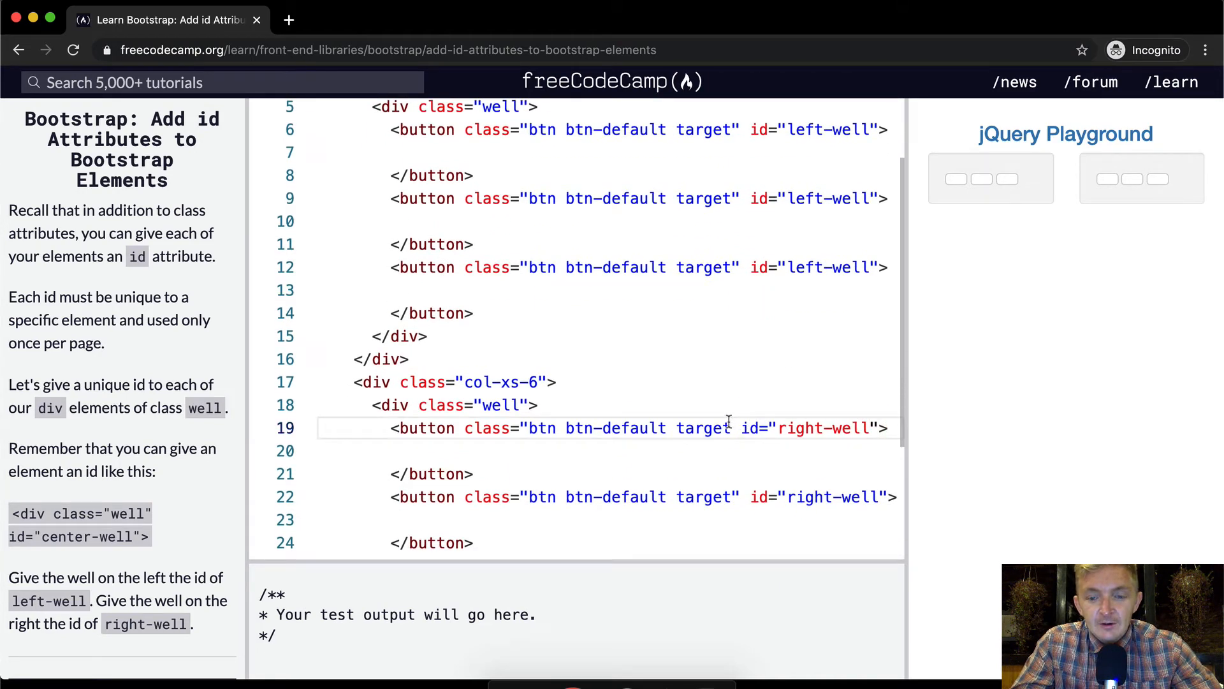
scroll("down", 3)
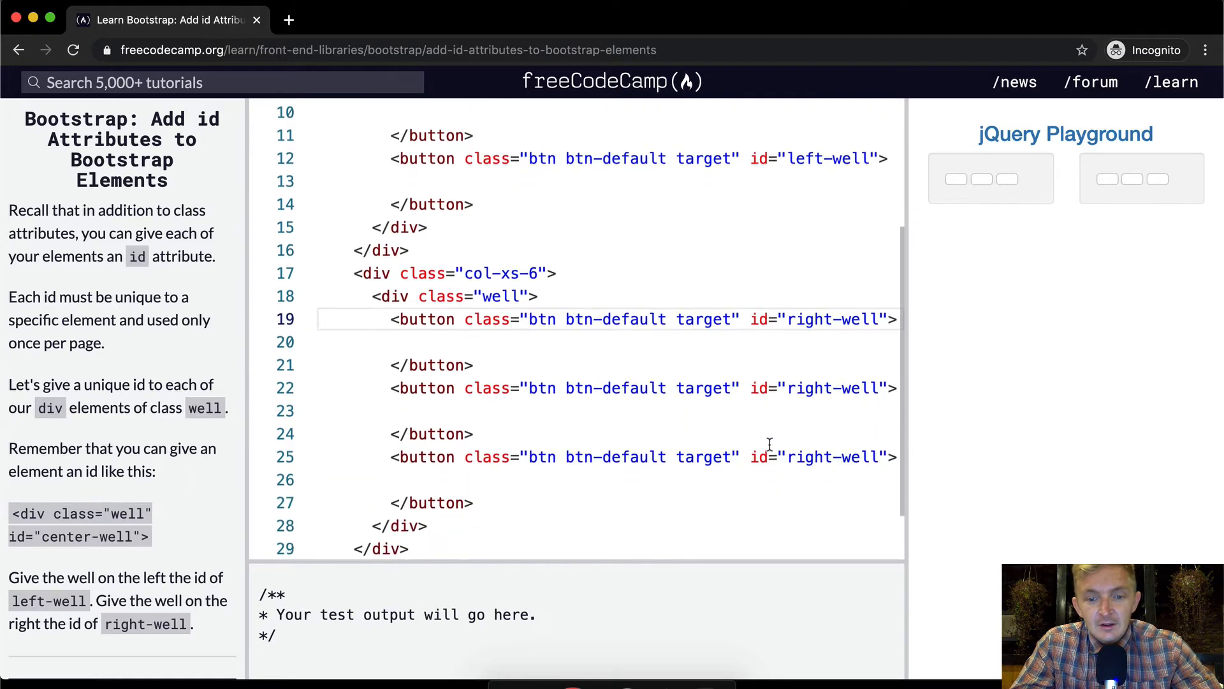
Step: Run the tests, see both id checks fail, and swap the button ids so the second well uses left-well
scroll("down", 3)
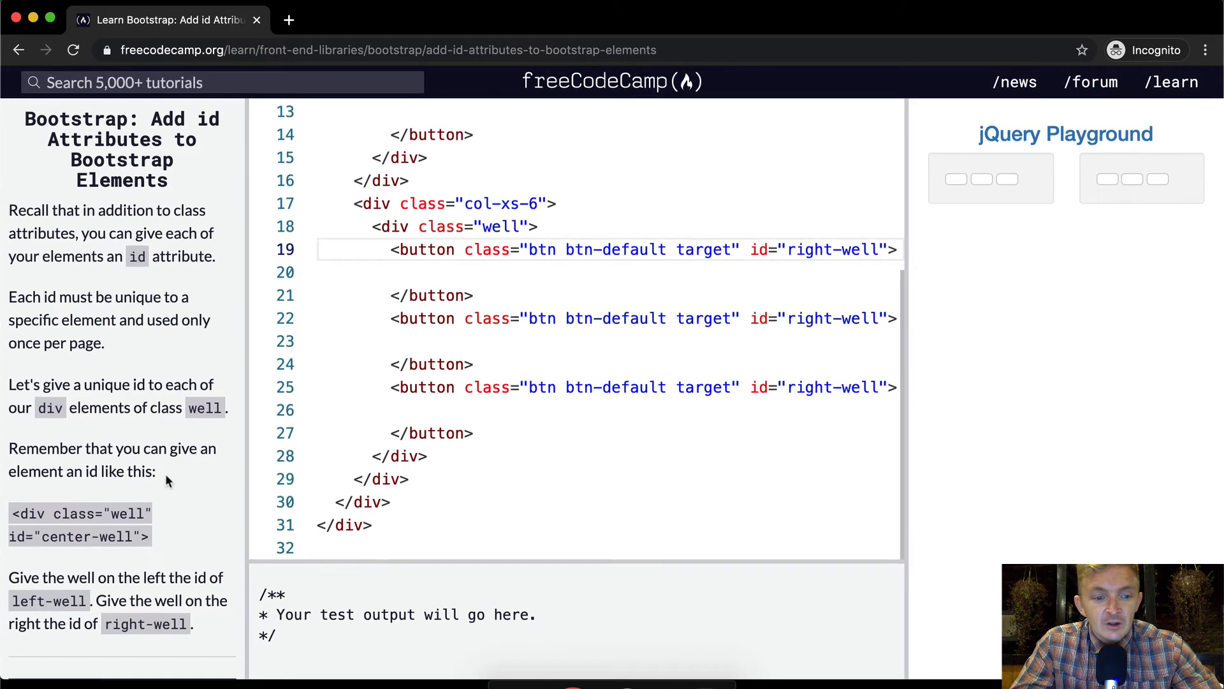
left_click(122, 386)
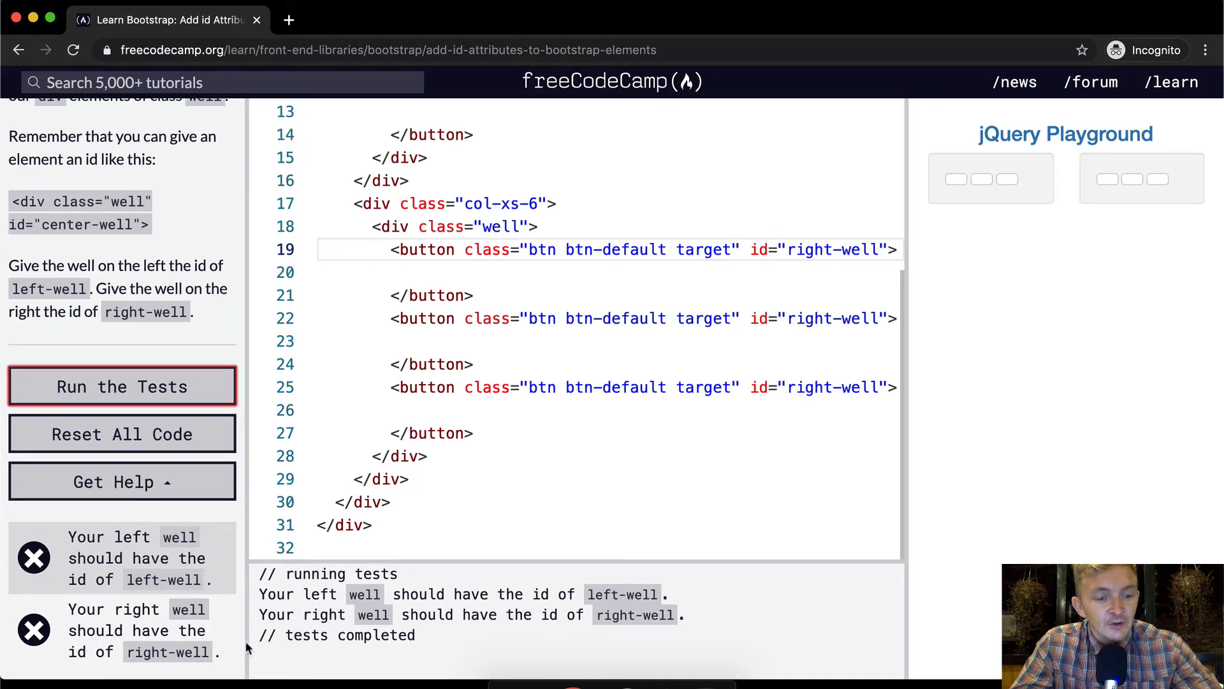
mouse_move(1156, 178)
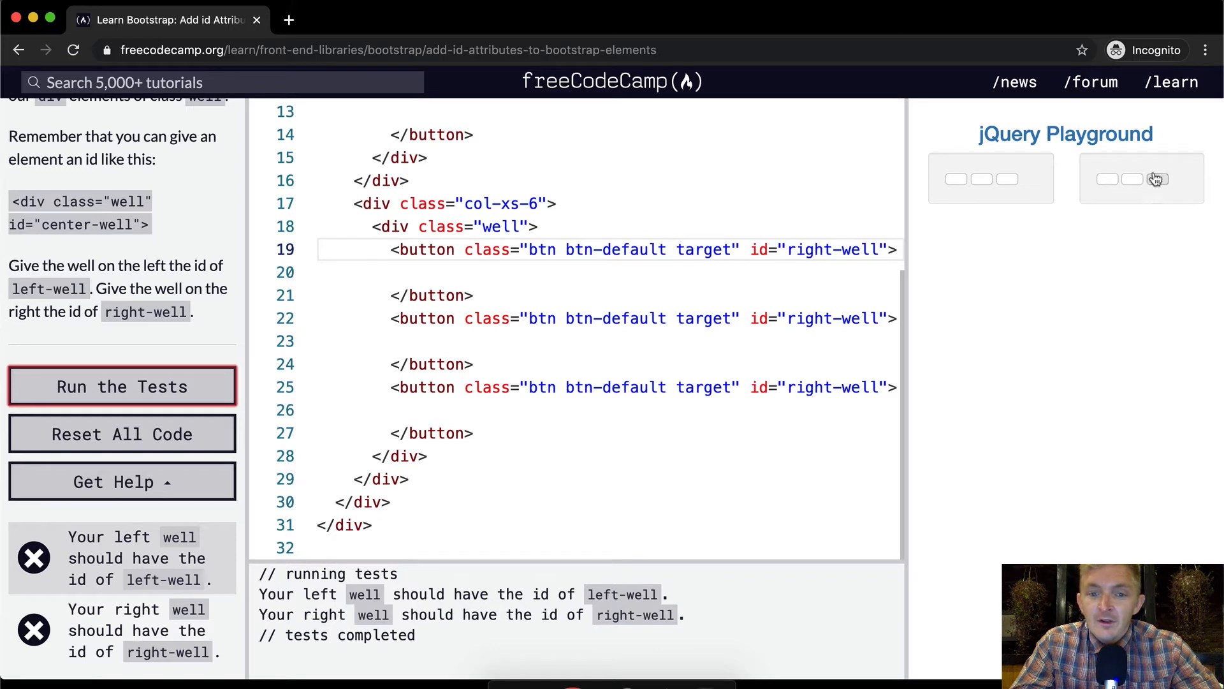
mouse_move(1128, 191)
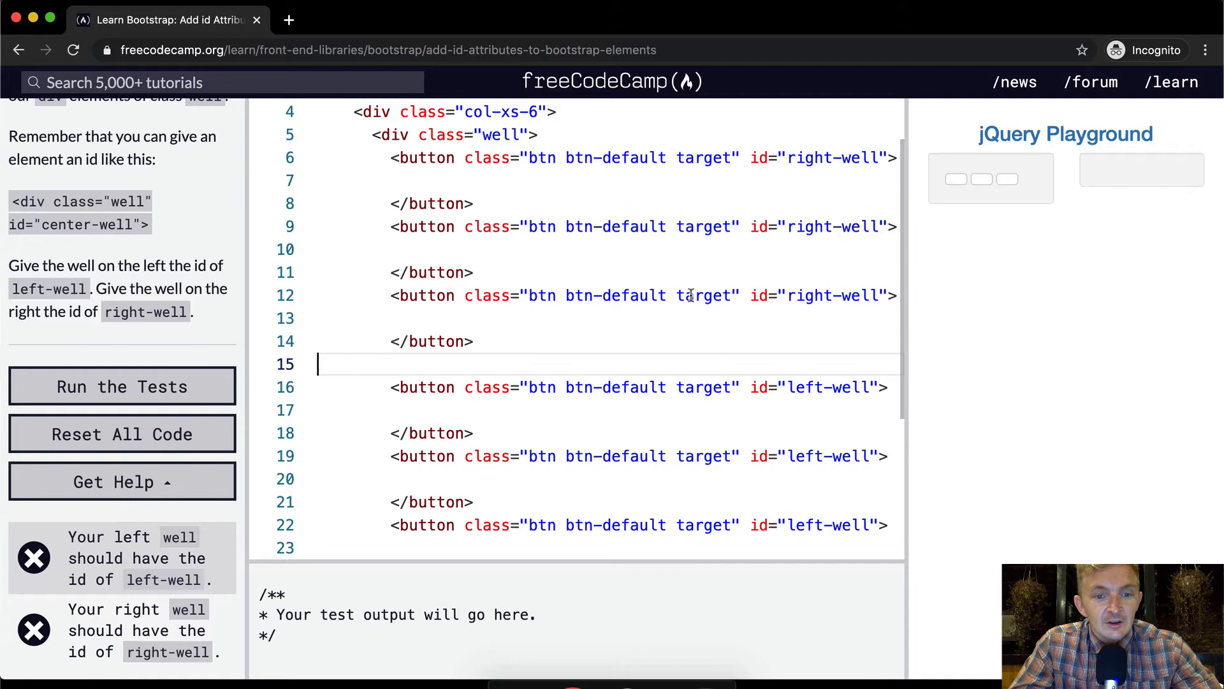
scroll("down", 3)
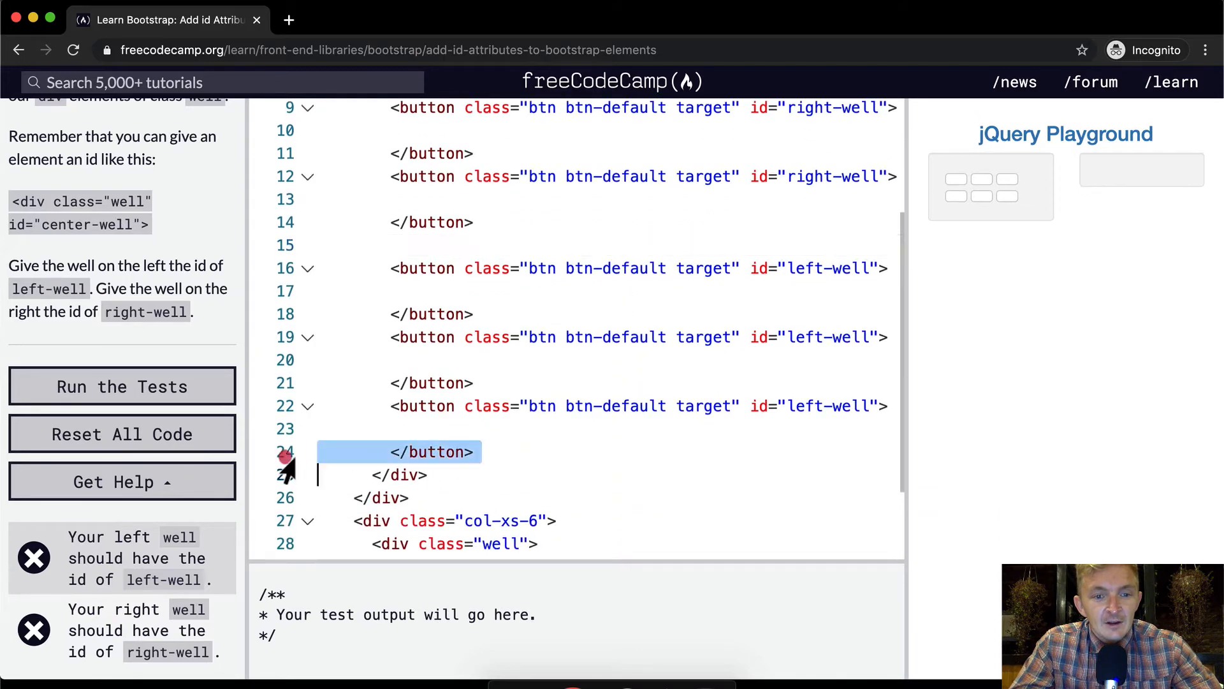
scroll("up", 3)
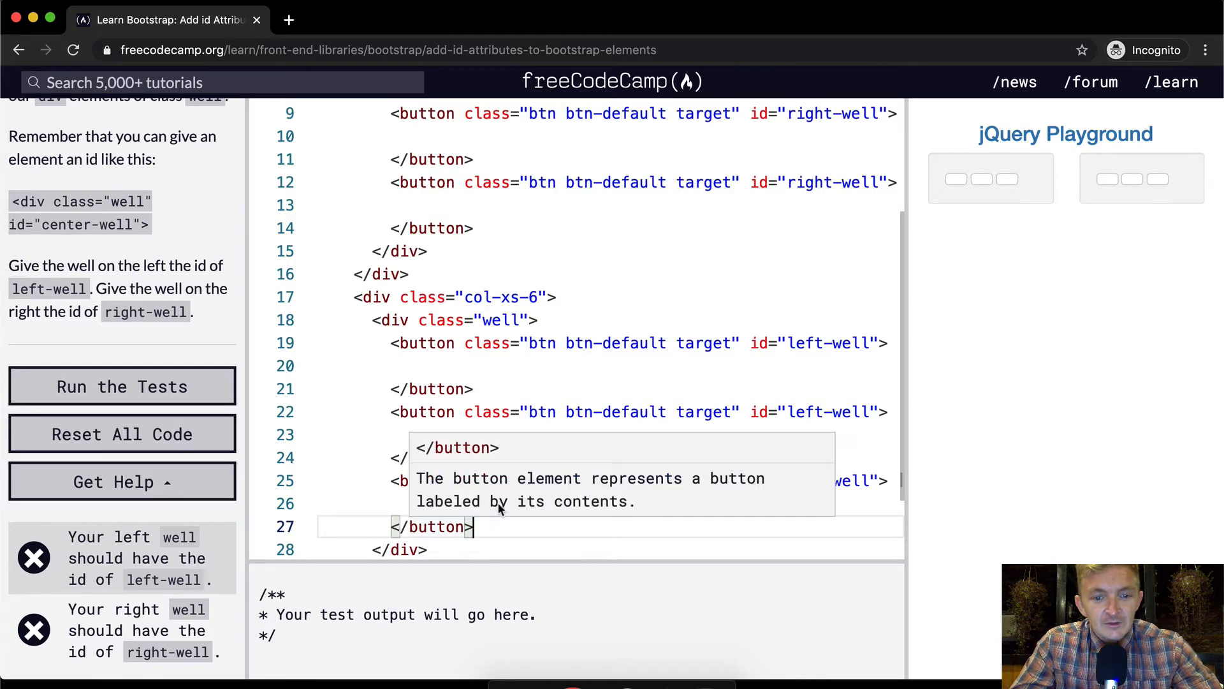
scroll("up", 3)
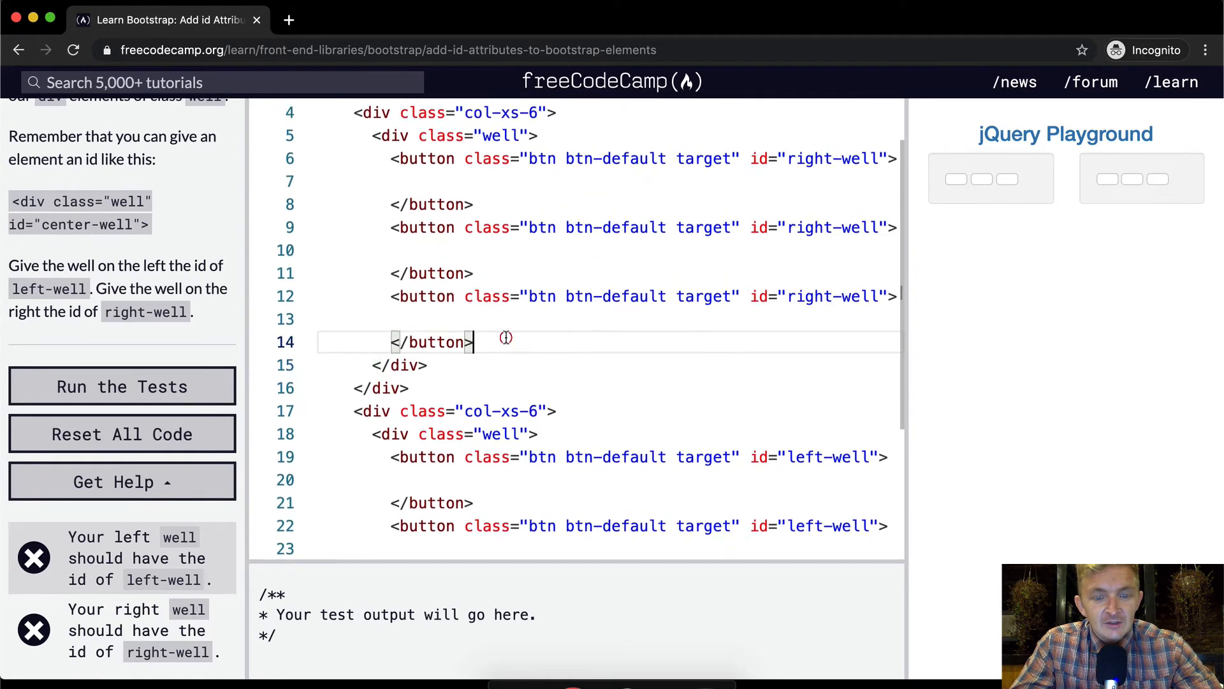
scroll("up", 3)
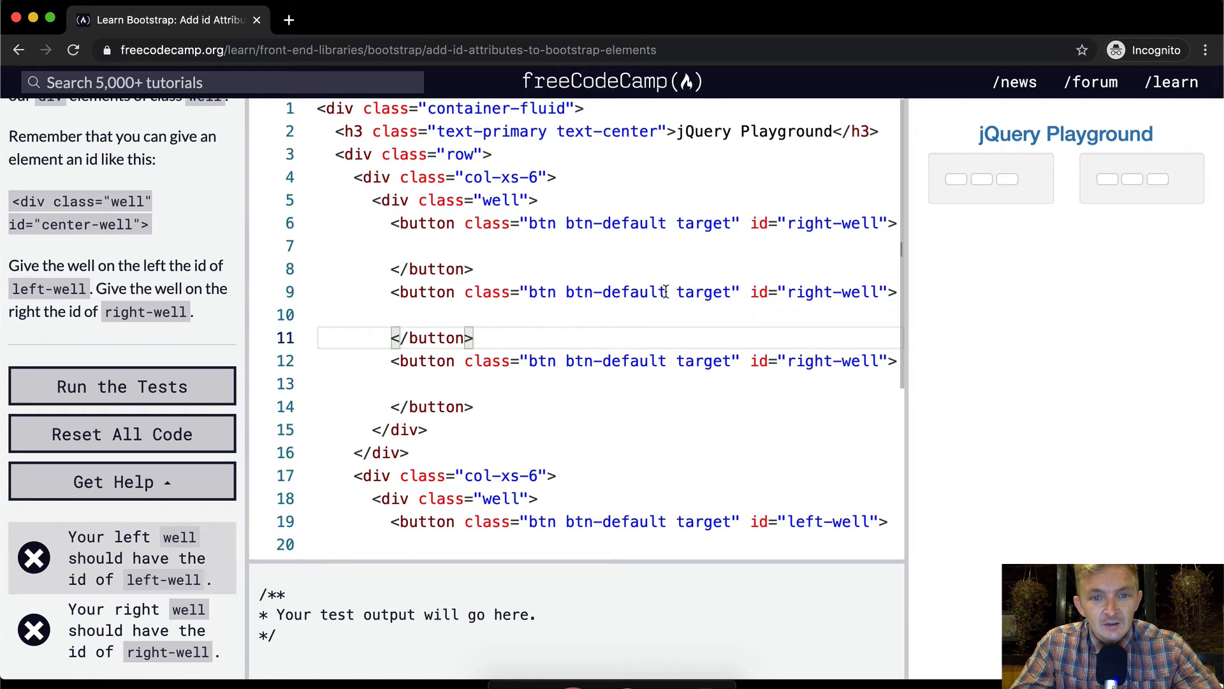
Step: Rerun the tests on the swapped ids and confirm both well-id checks still fail
left_click(122, 385)
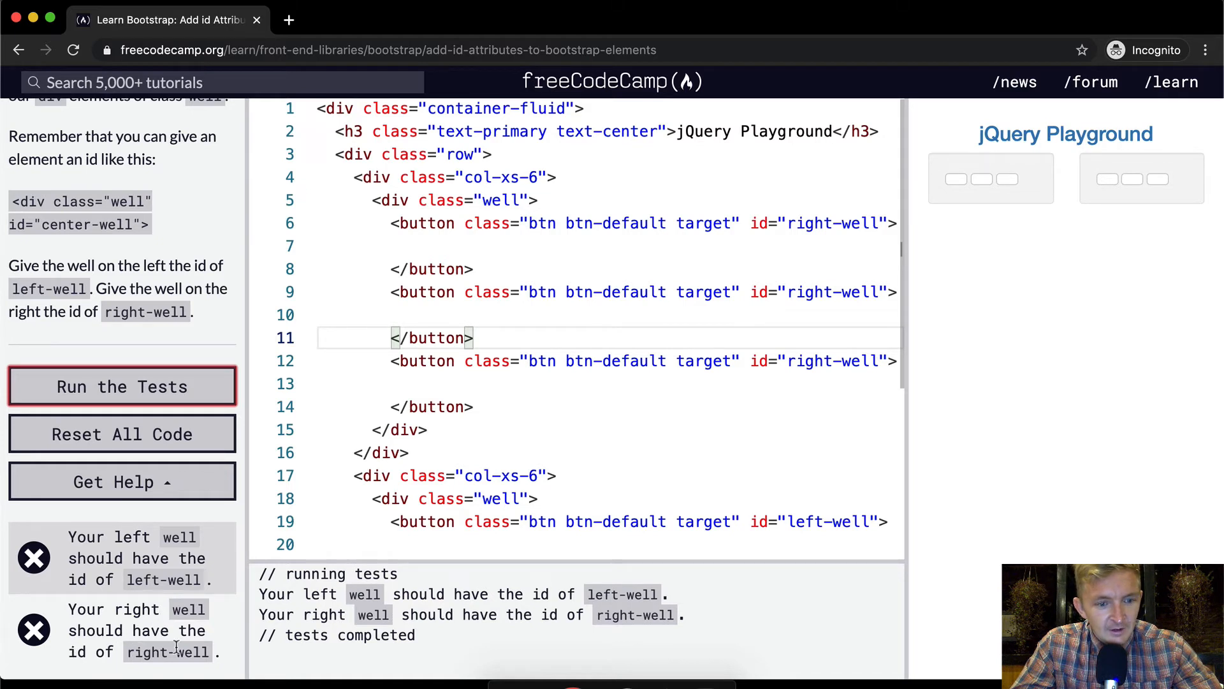
mouse_move(861, 355)
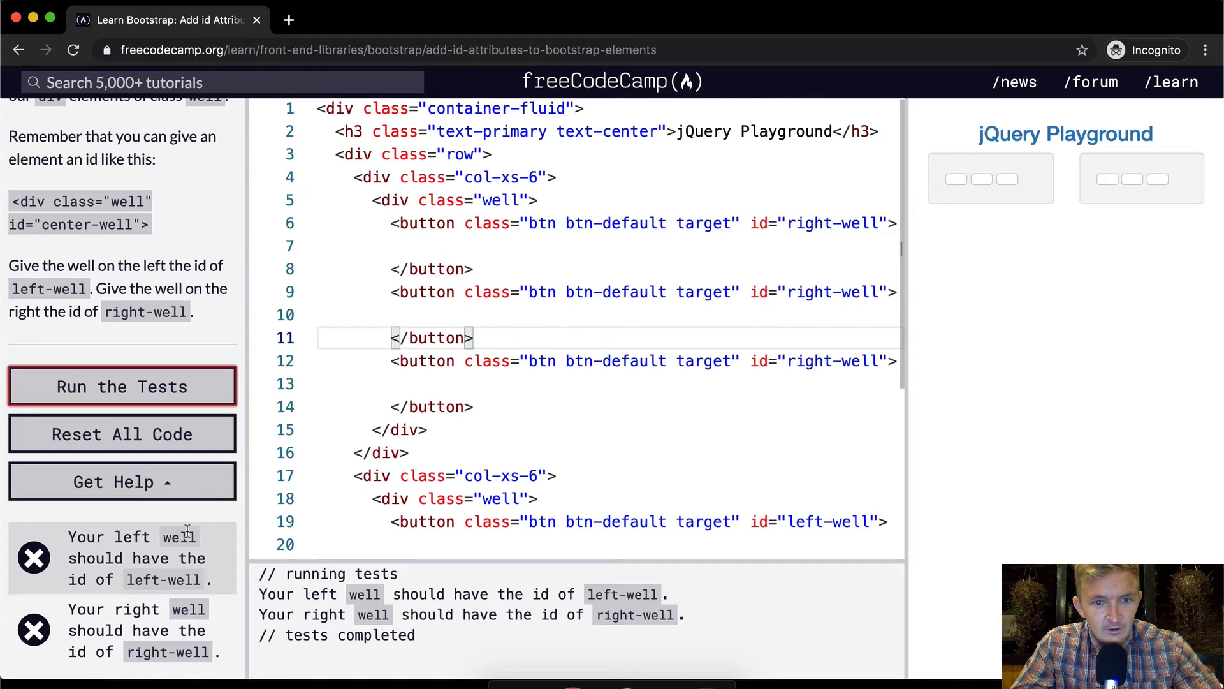
mouse_move(802, 372)
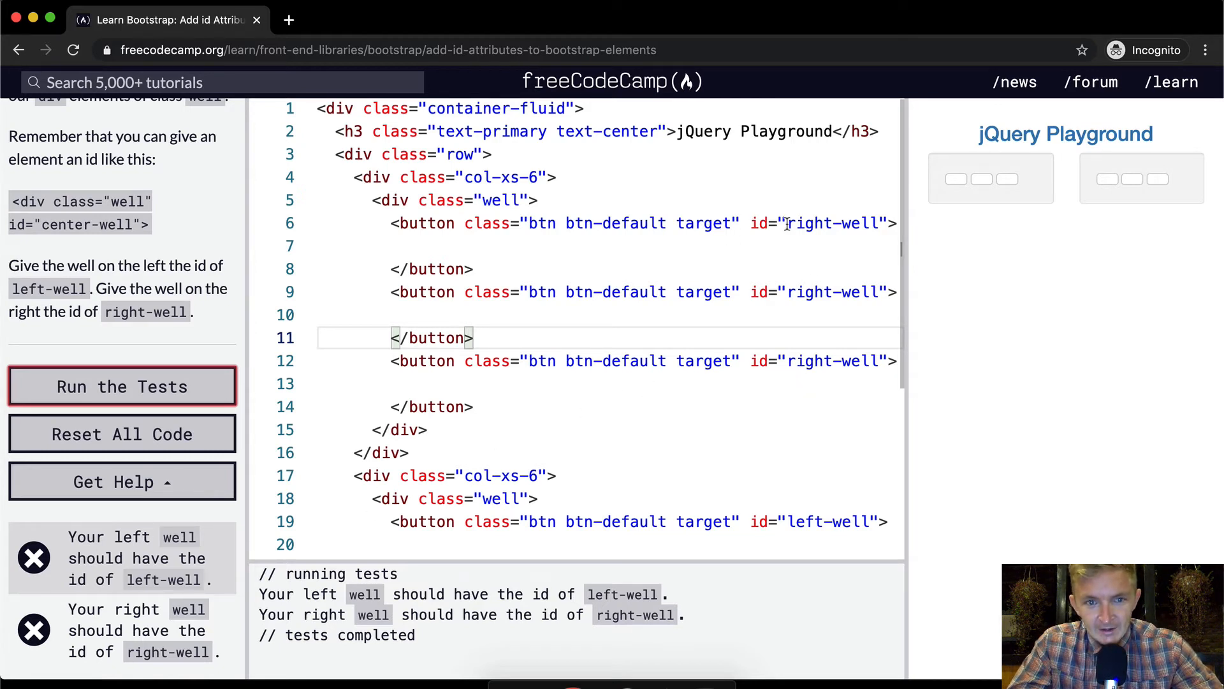
mouse_move(775, 246)
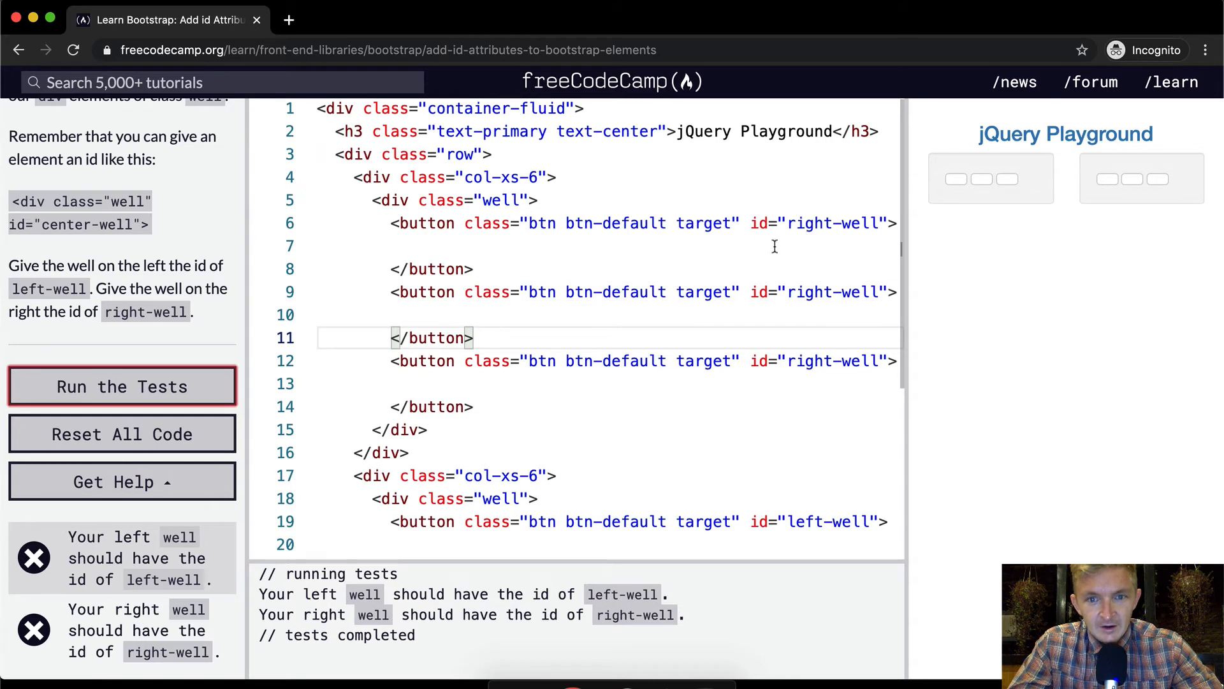
Step: Remove the button ids, give the wells id="left-well" and id="right-well", and run the tests
double_click(817, 224)
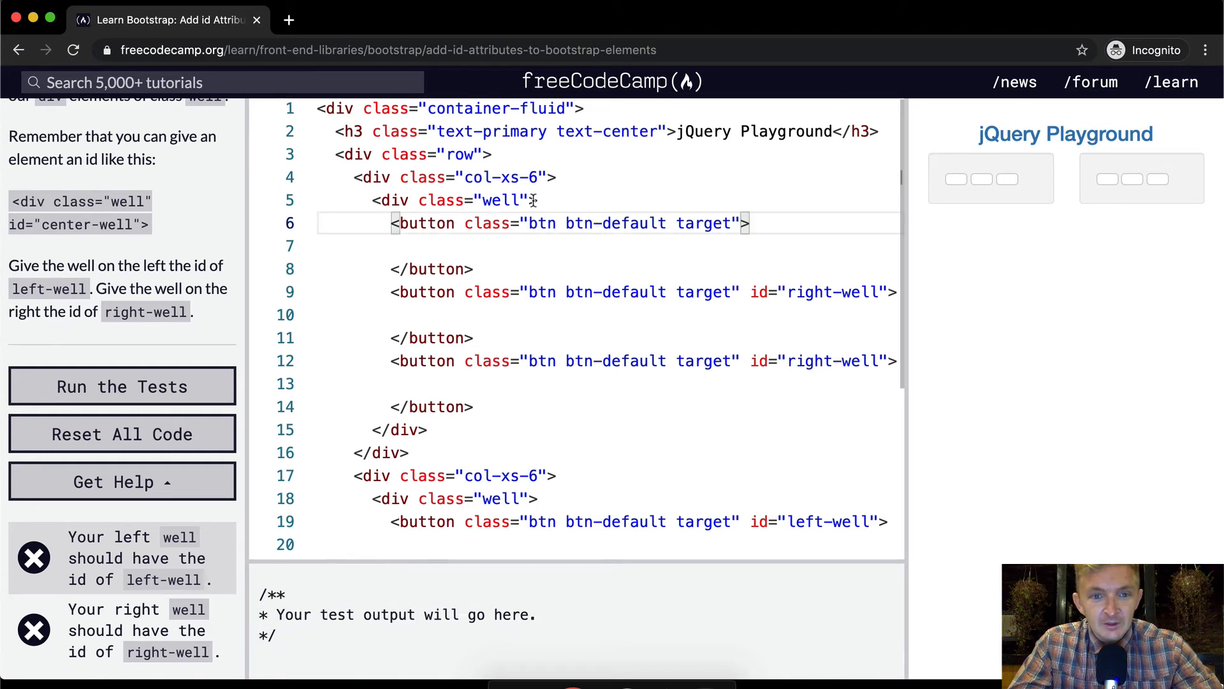
type("id=\"right-well\"")
left_click(607, 200)
type(" id=\"left-well\"")
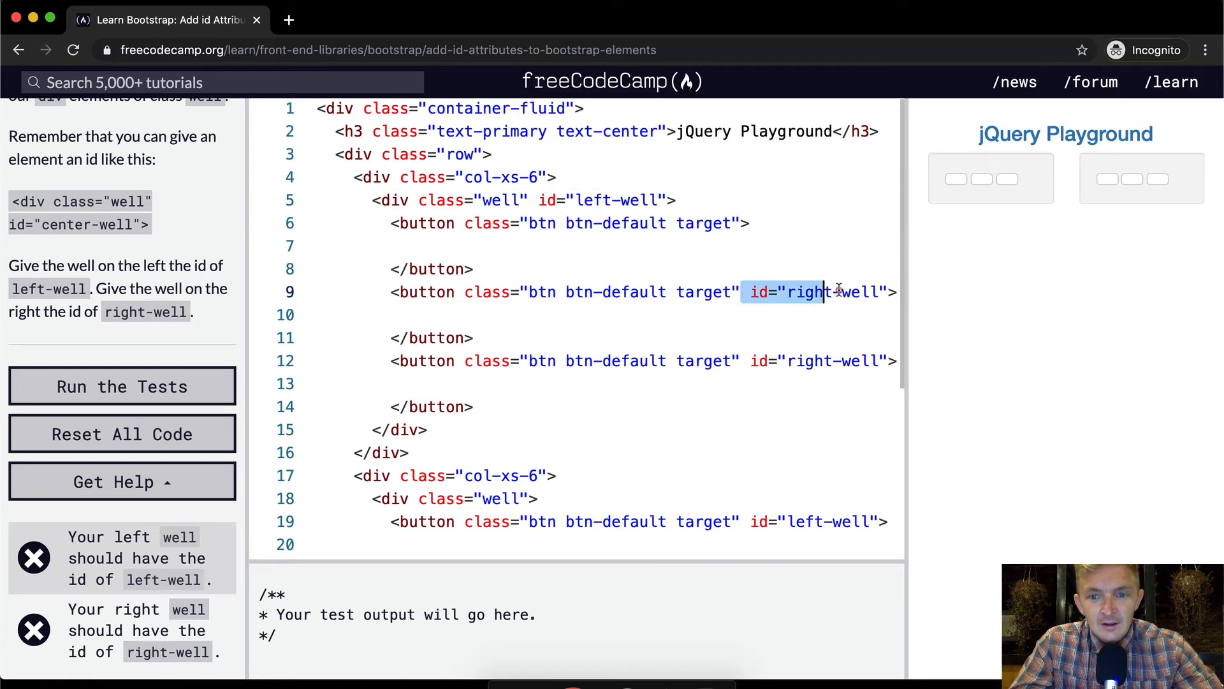
key("Backspace")
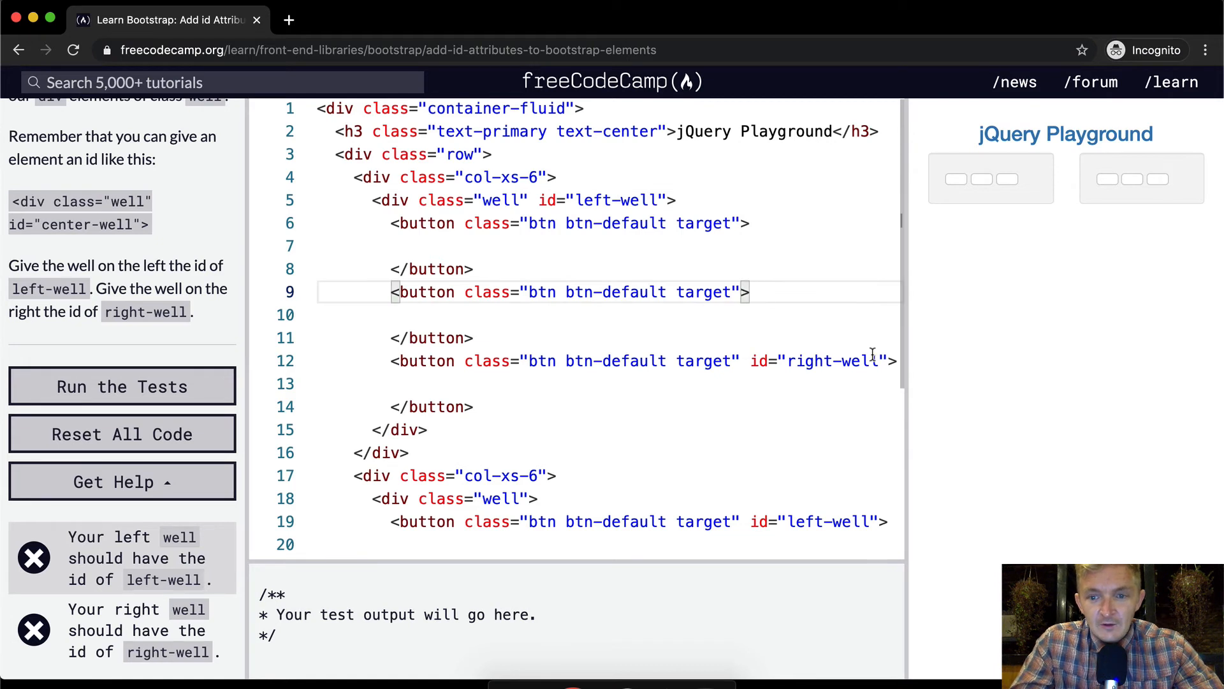
double_click(812, 360)
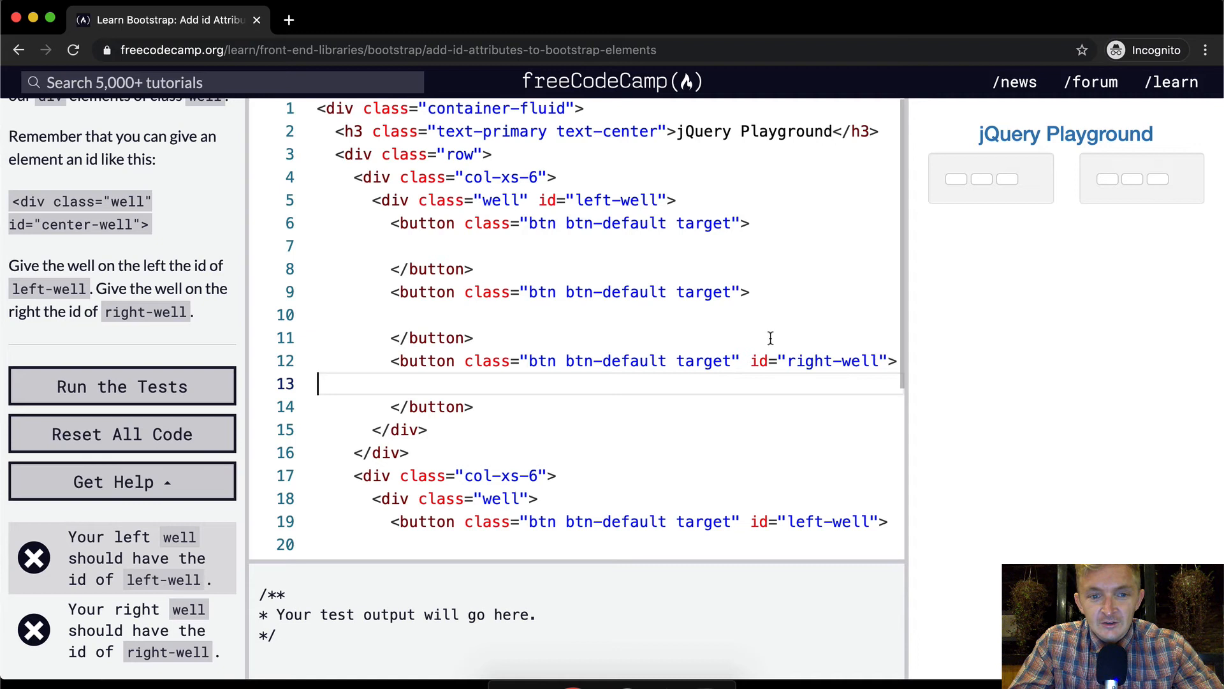
scroll("down", 3)
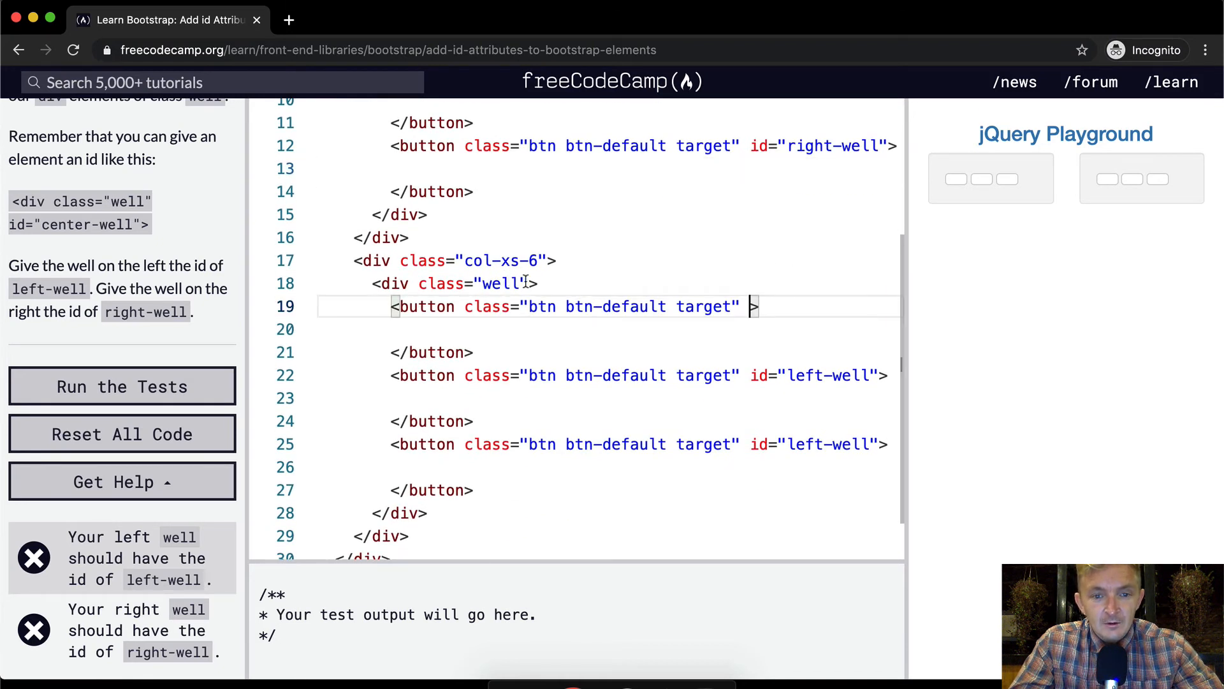
type("id=\"left-well\"")
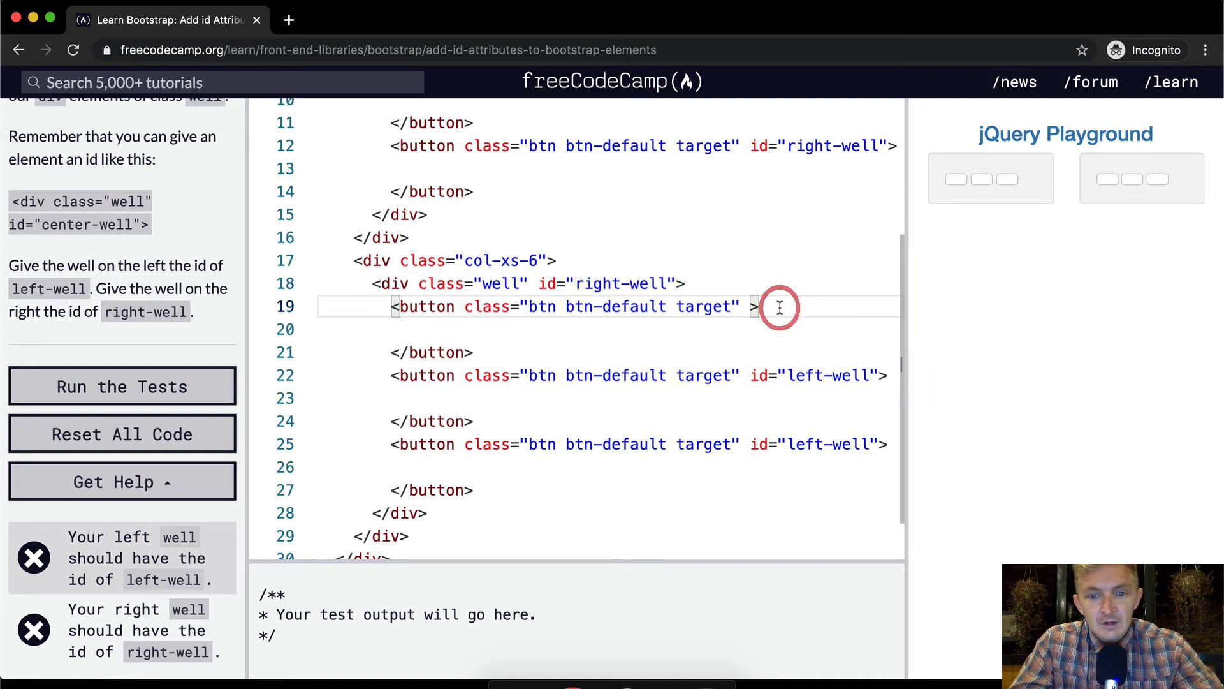
left_click(122, 386)
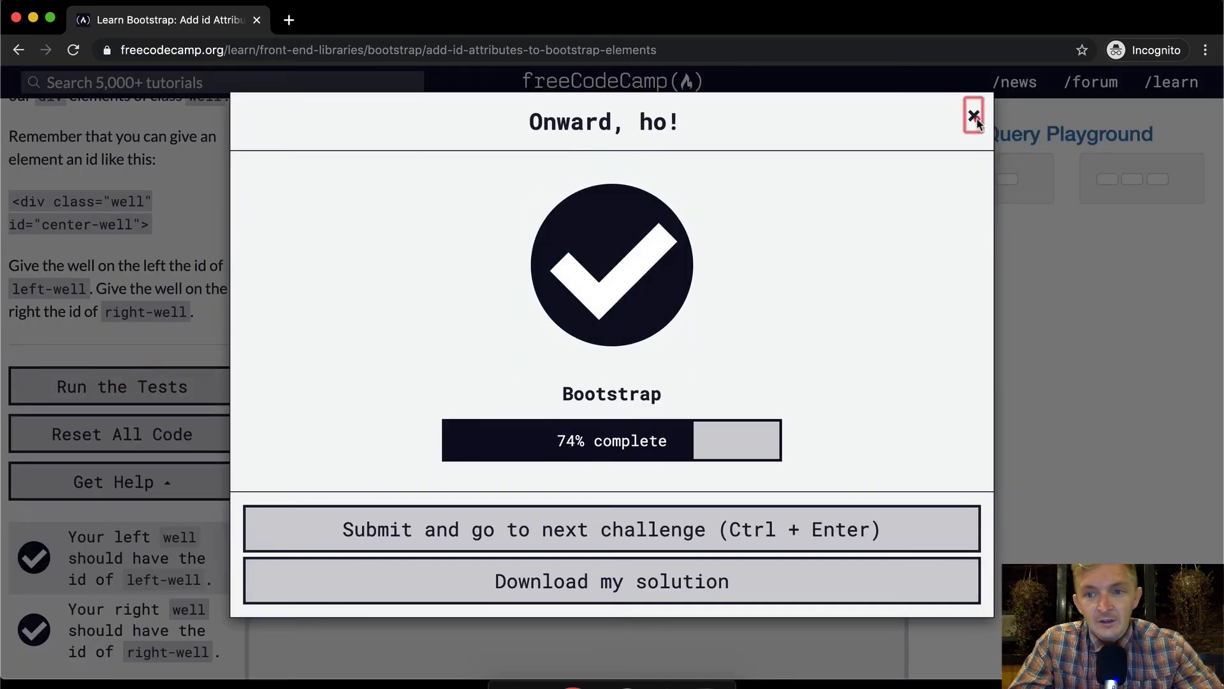
Step: Dismiss the 'Onward, ho!' dialog and delete the leftover id attributes from every button
left_click(973, 115)
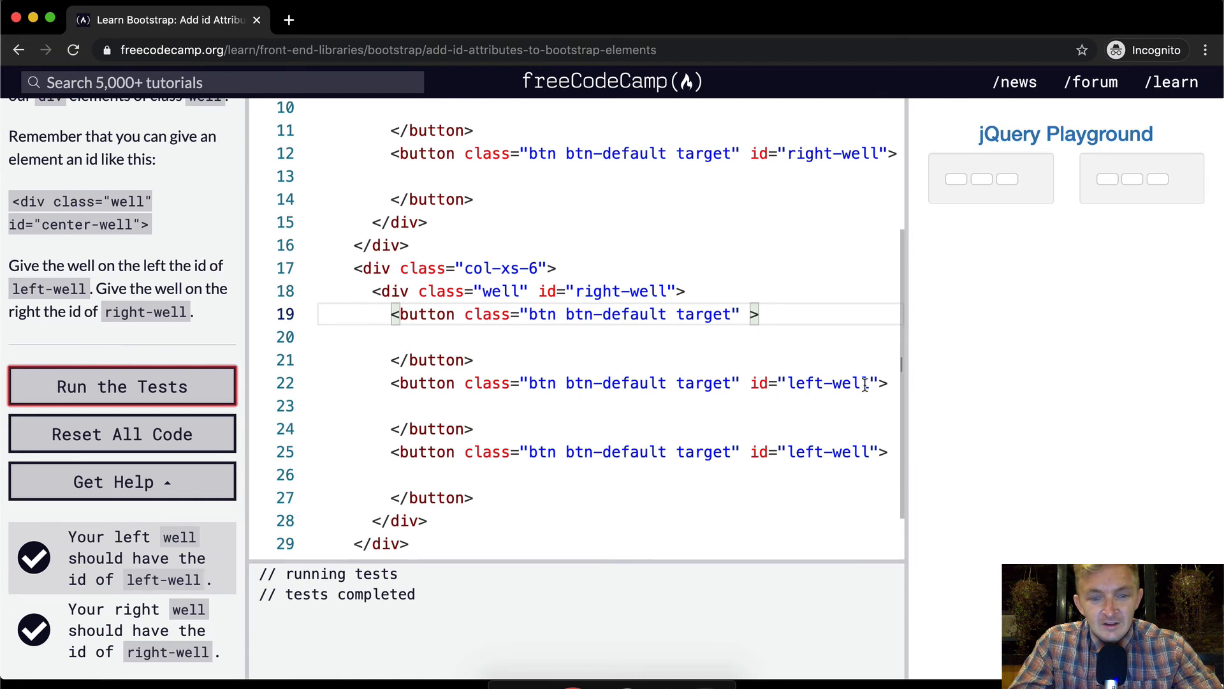
mouse_move(749, 313)
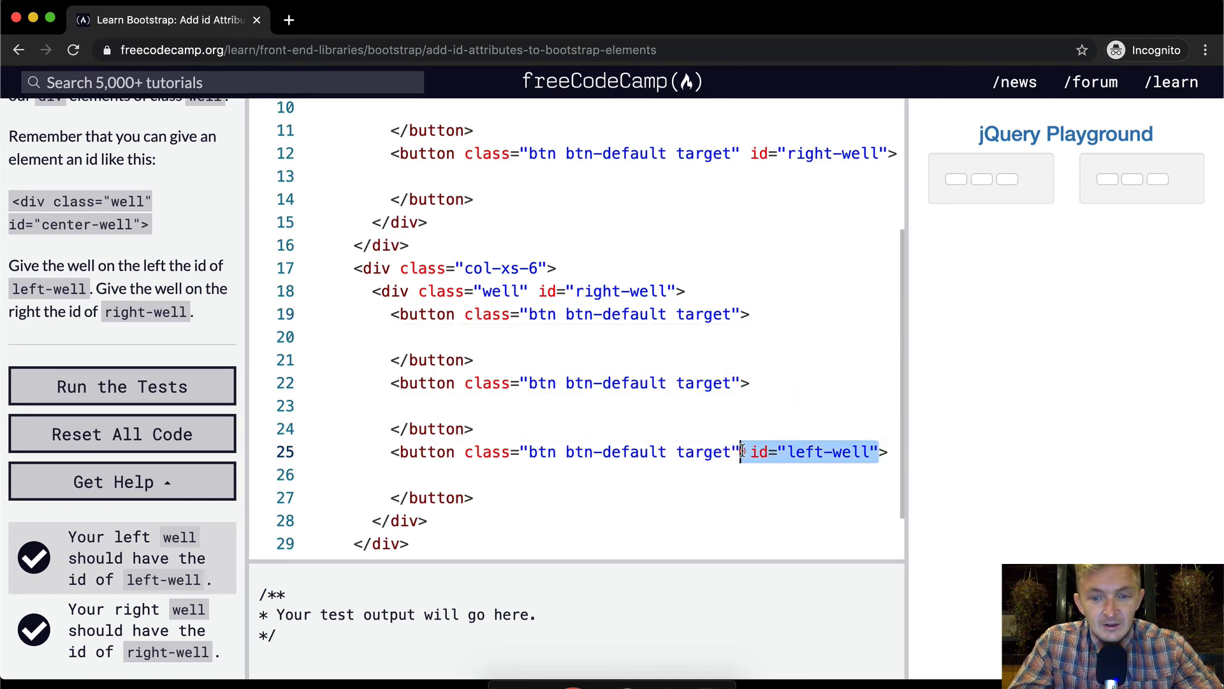
key("Backspace")
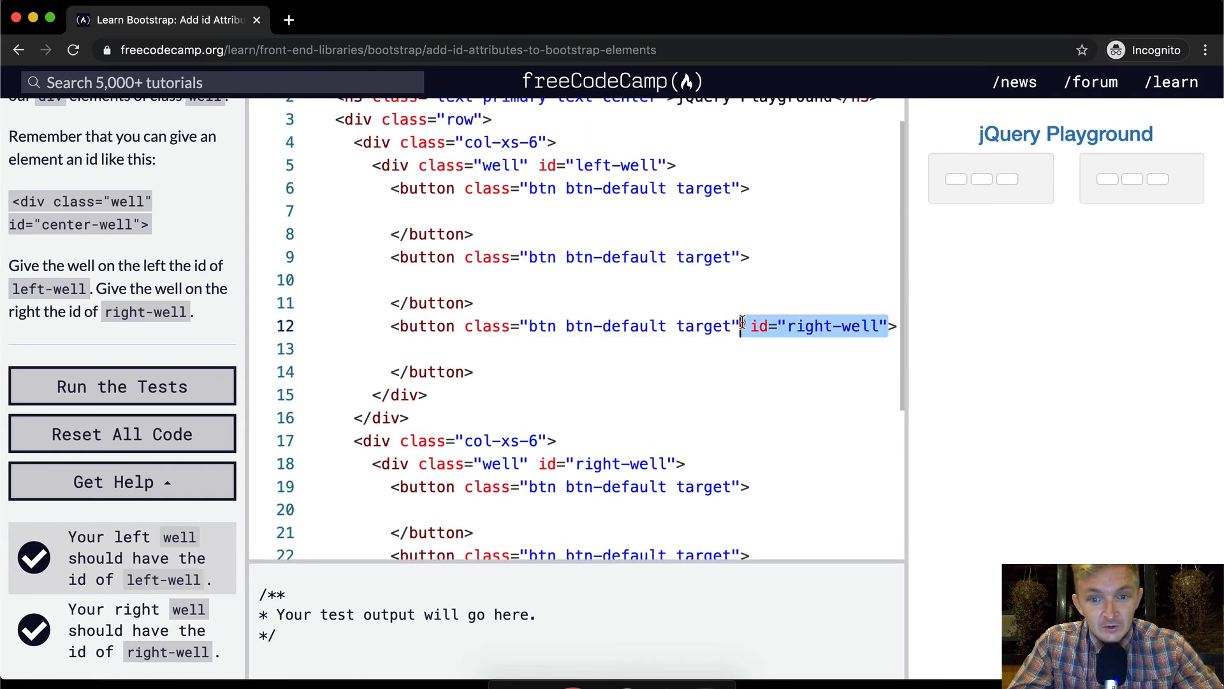
scroll("down", 3)
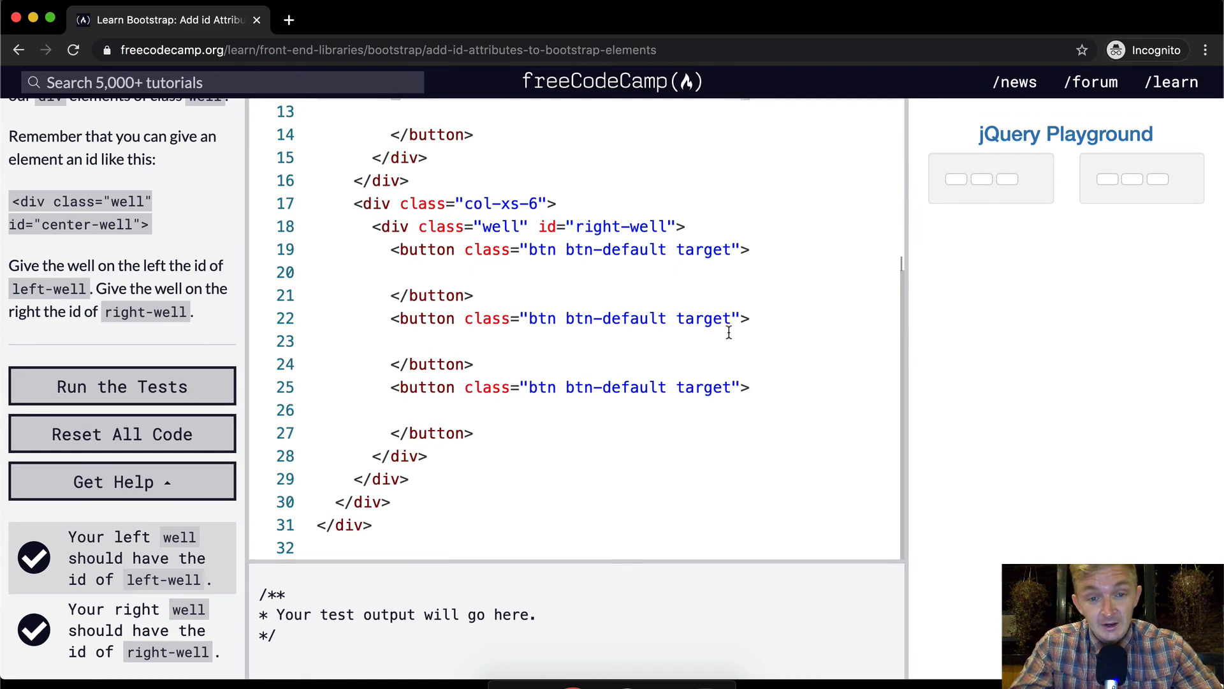
scroll("up", 3)
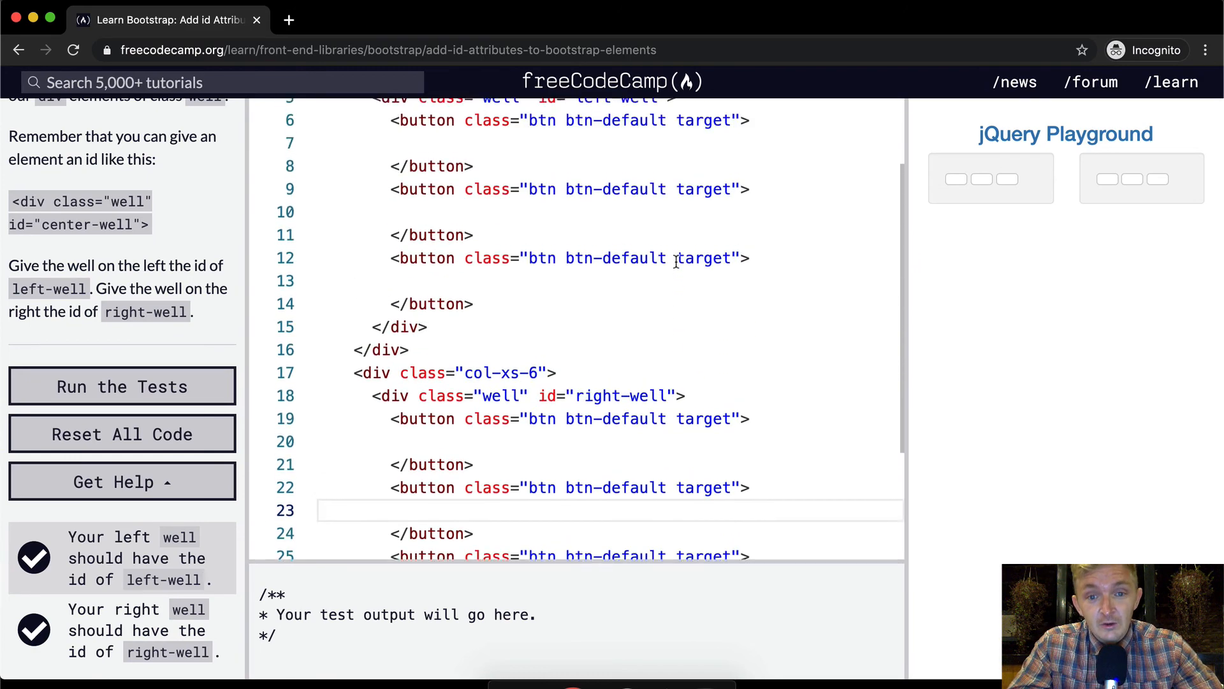
scroll("up", 3)
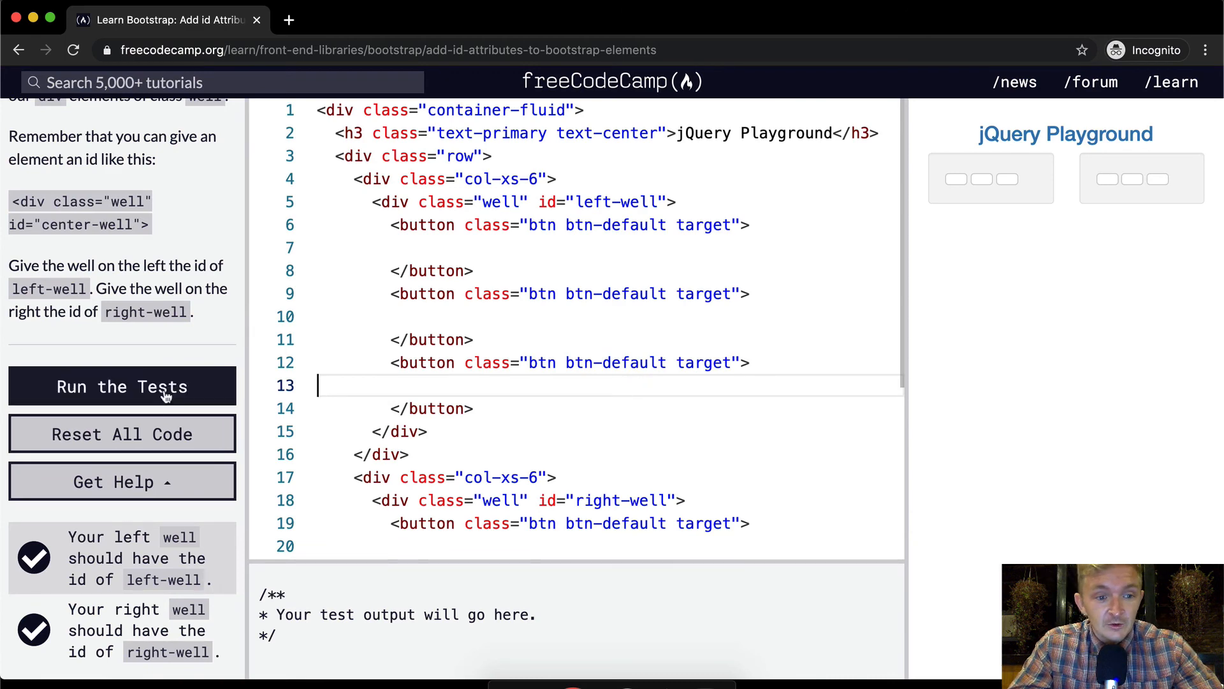
Step: Rerun the tests, close the dialog, review the code, and run the tests once more
left_click(122, 386)
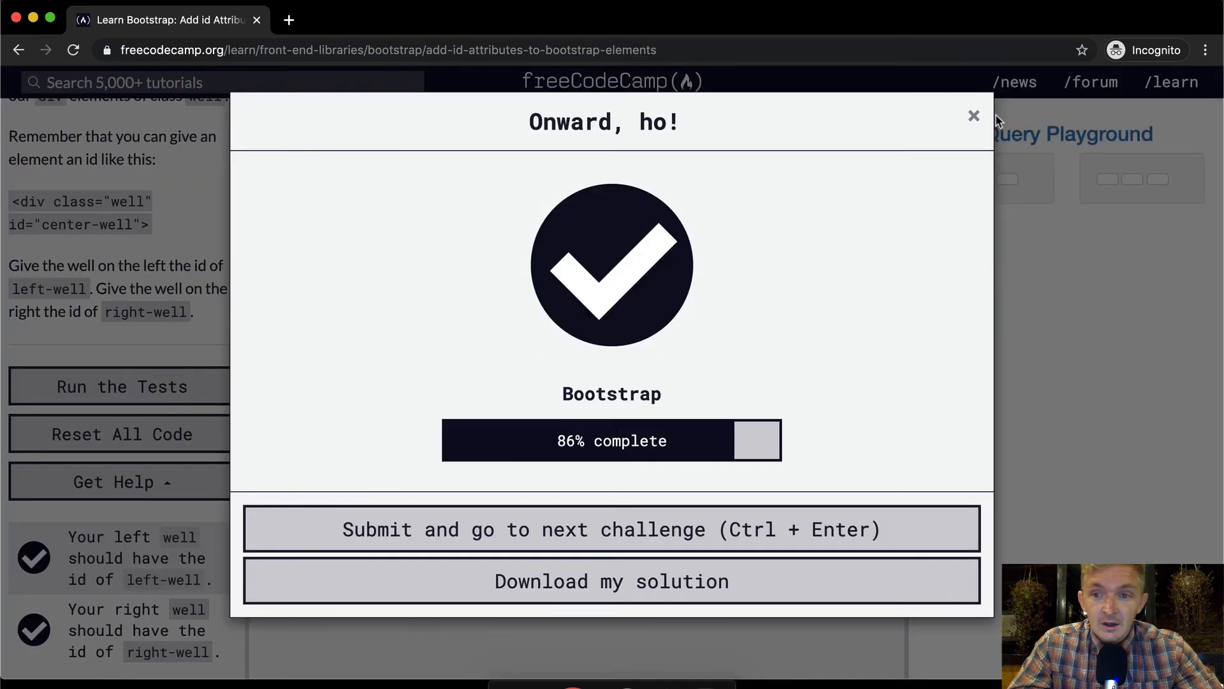
left_click(973, 116)
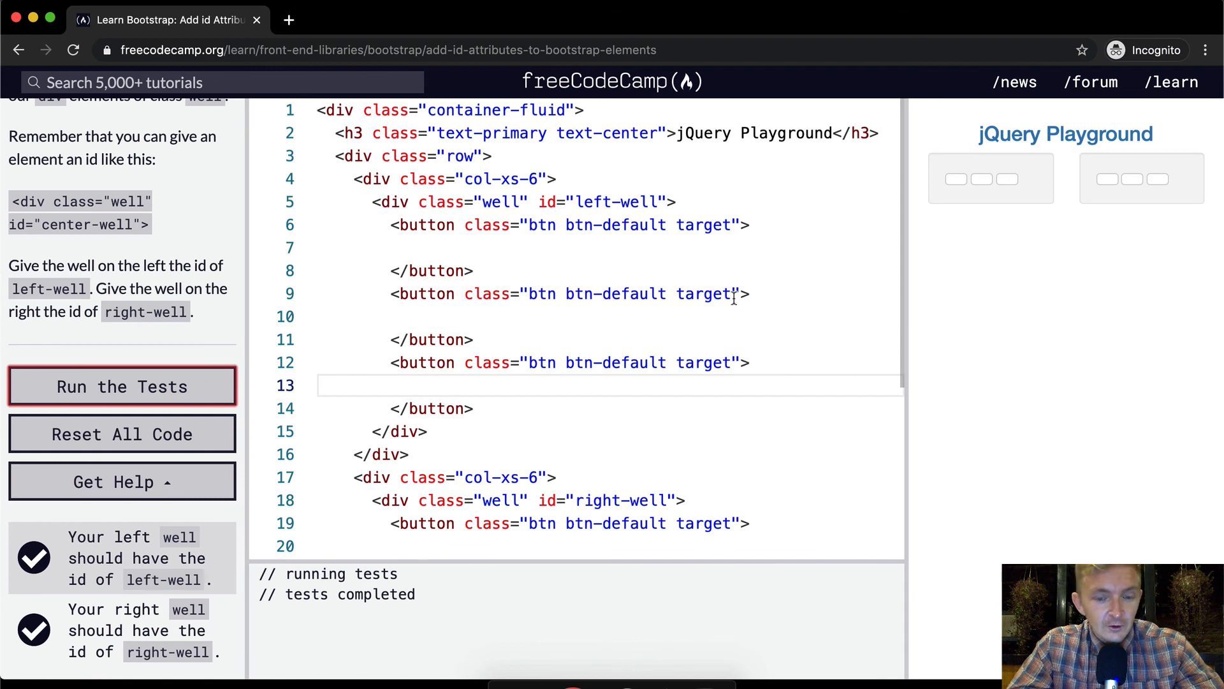
left_click(706, 363)
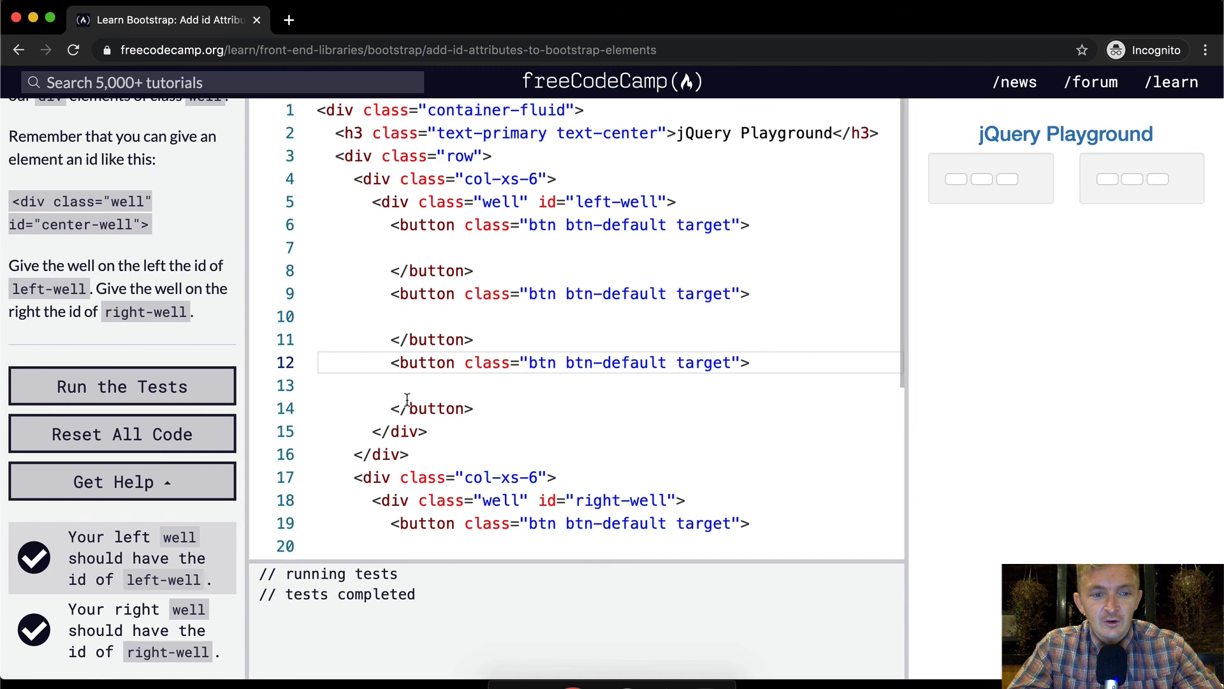
scroll("down", 3)
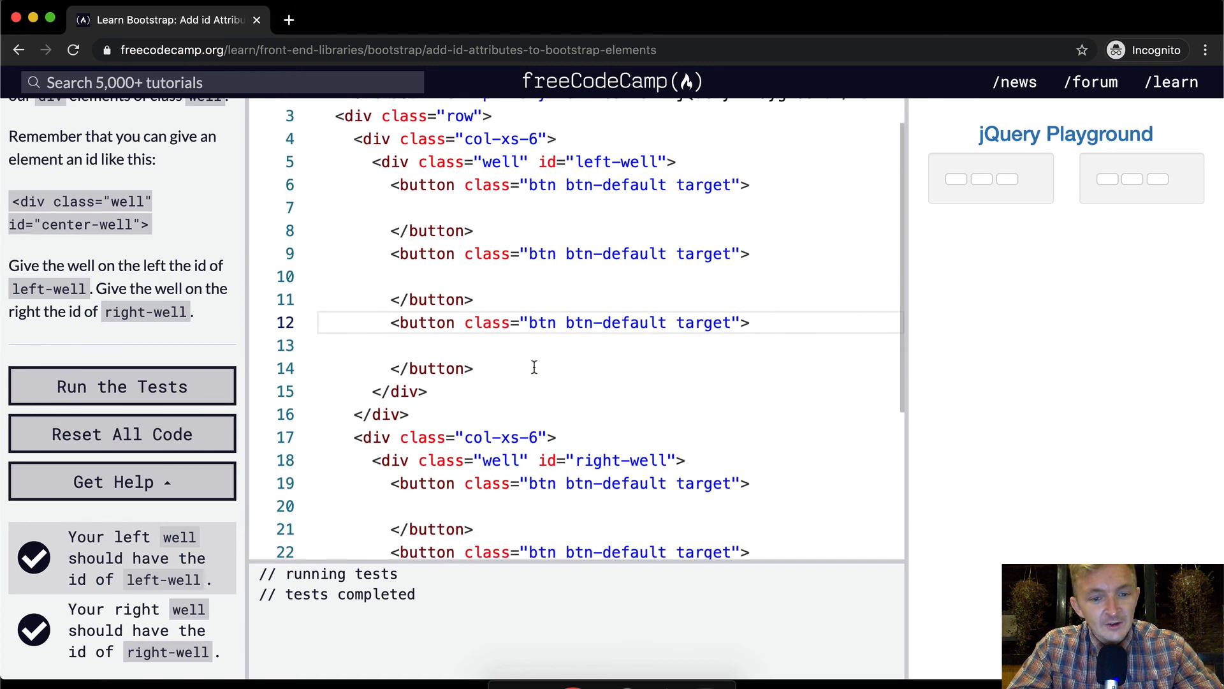
scroll("down", 3)
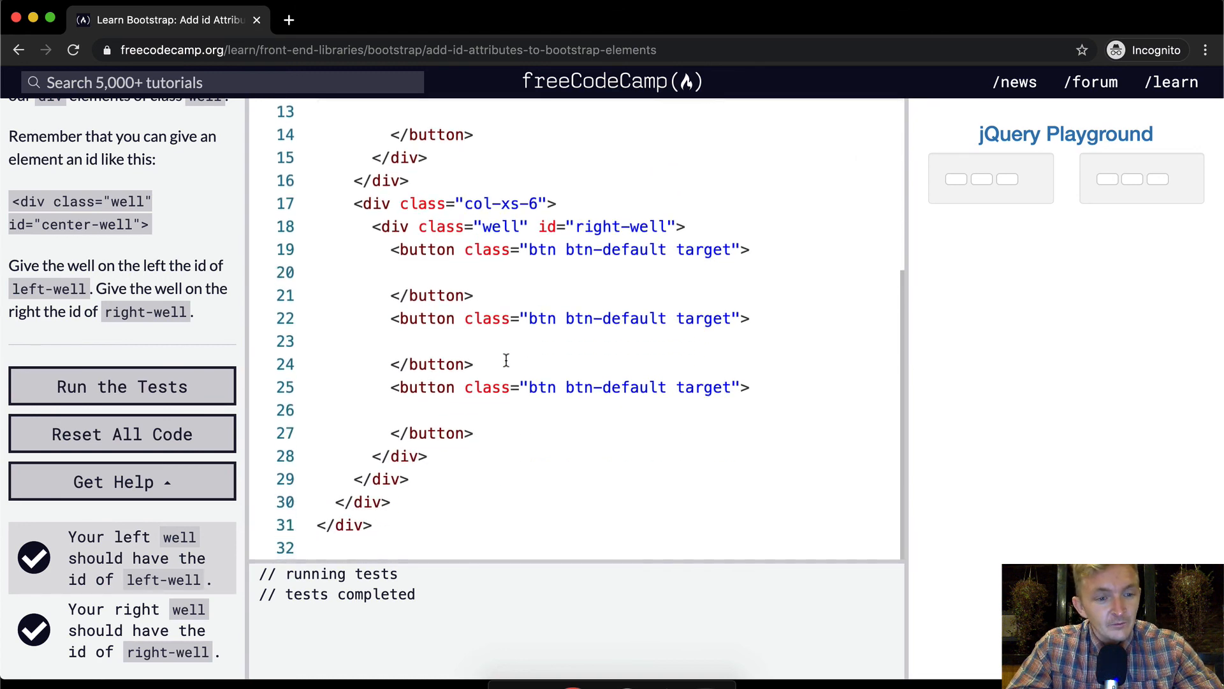
left_click(122, 385)
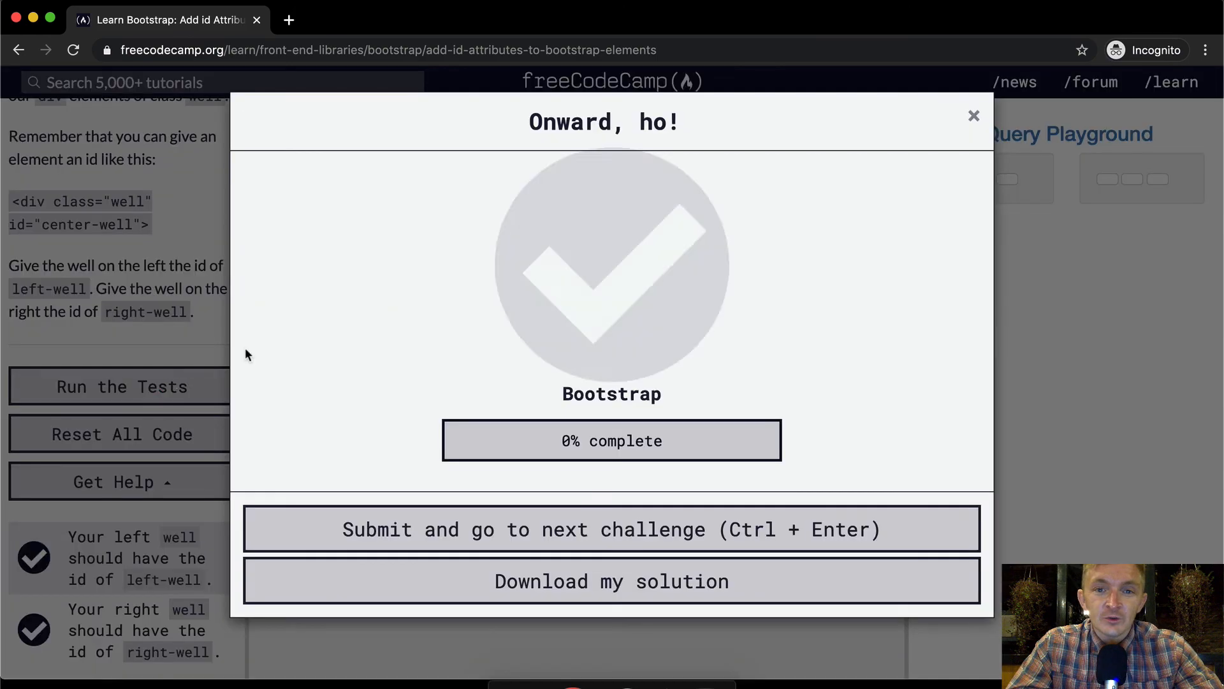